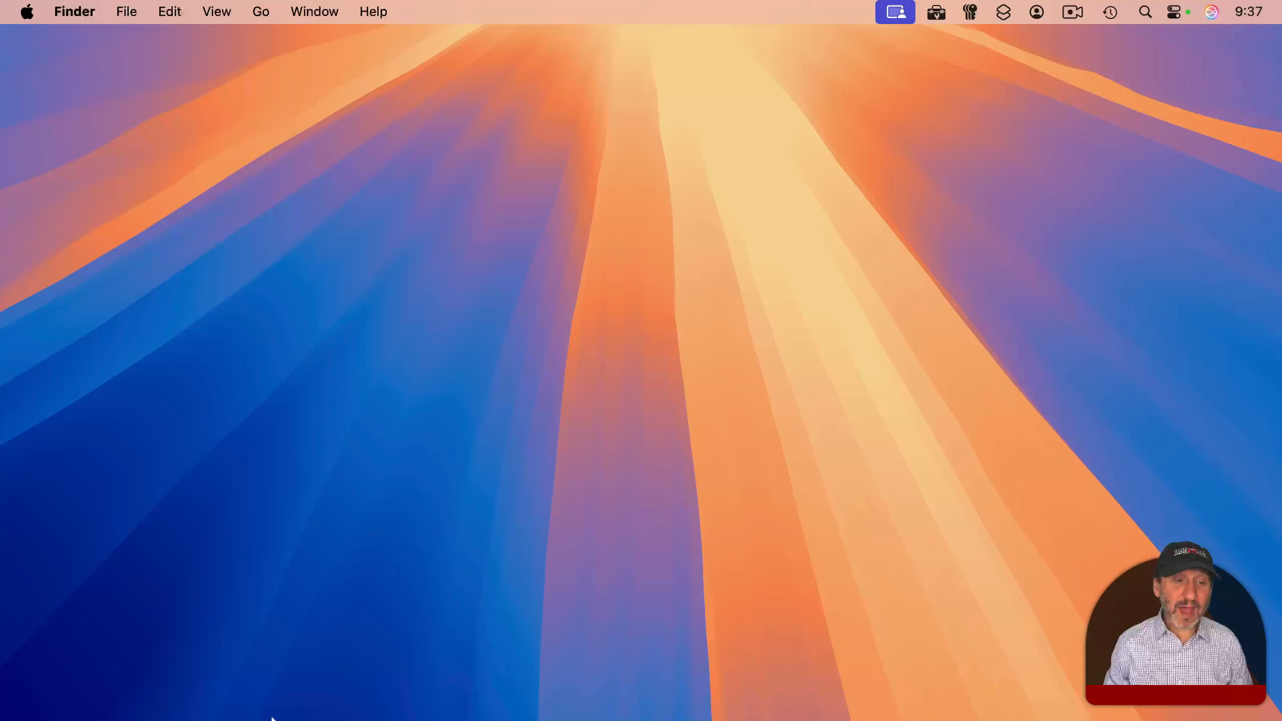
{"action": "mouse_move", "coordinate": [67, 686]}
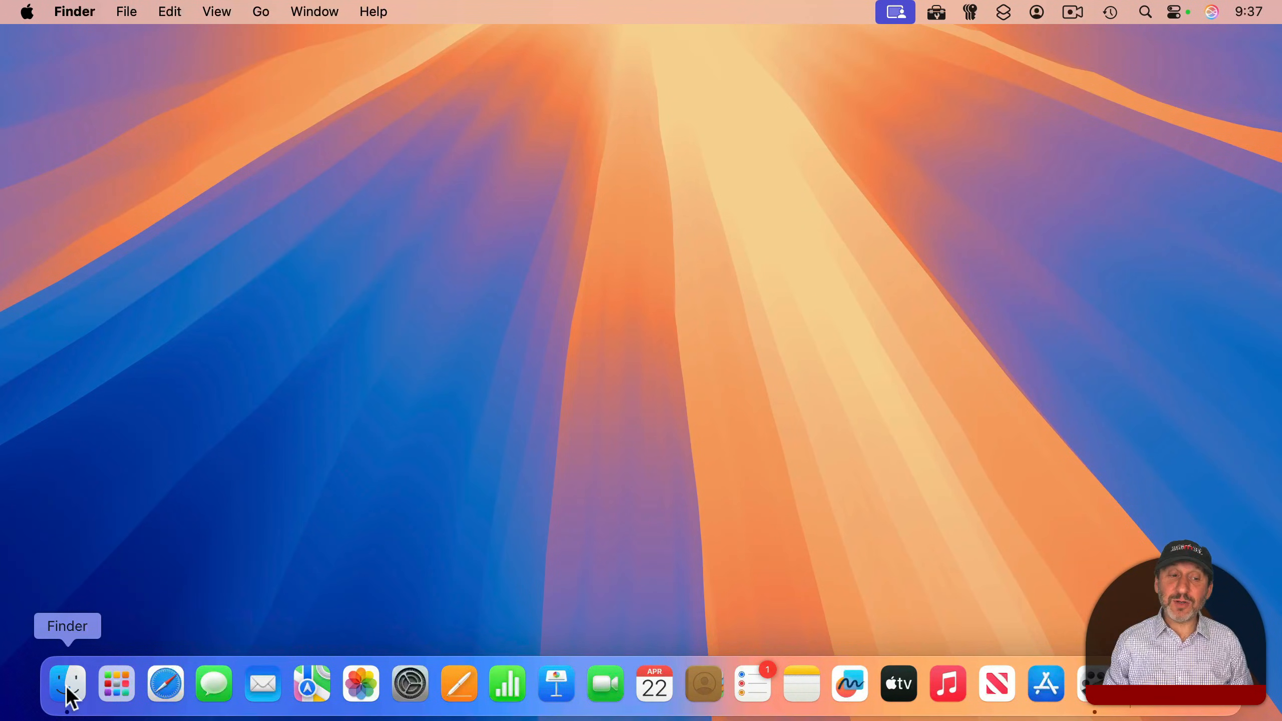
Open a Finder window from the Dock showing the Documents subfolders in list view
{"action": "left_click", "coordinate": [67, 685]}
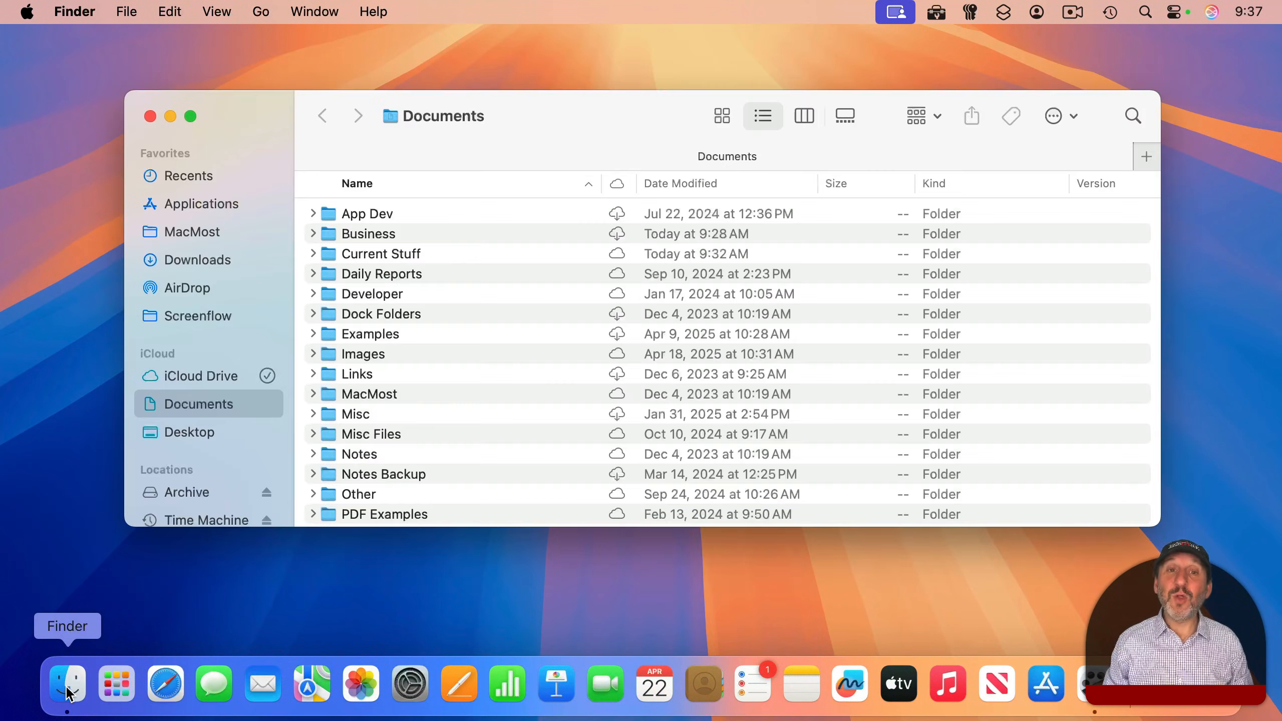
{"action": "key", "text": "cmd+h"}
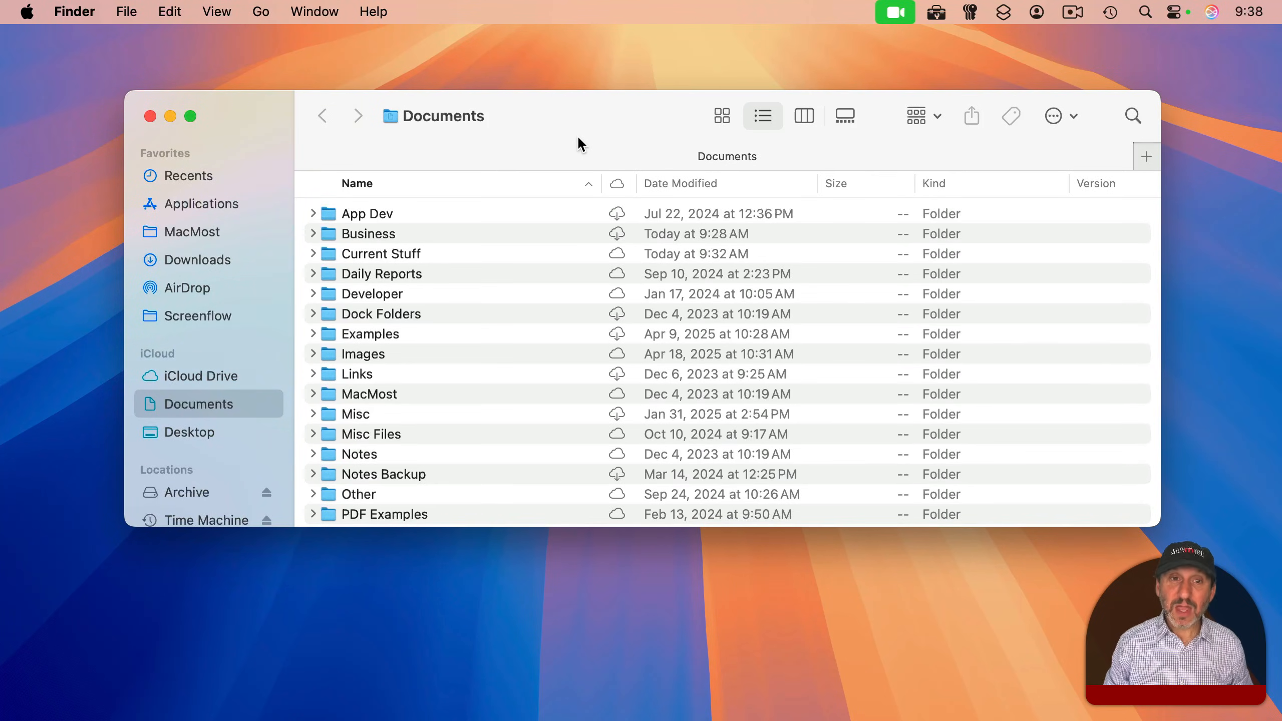
{"action": "mouse_move", "coordinate": [515, 158]}
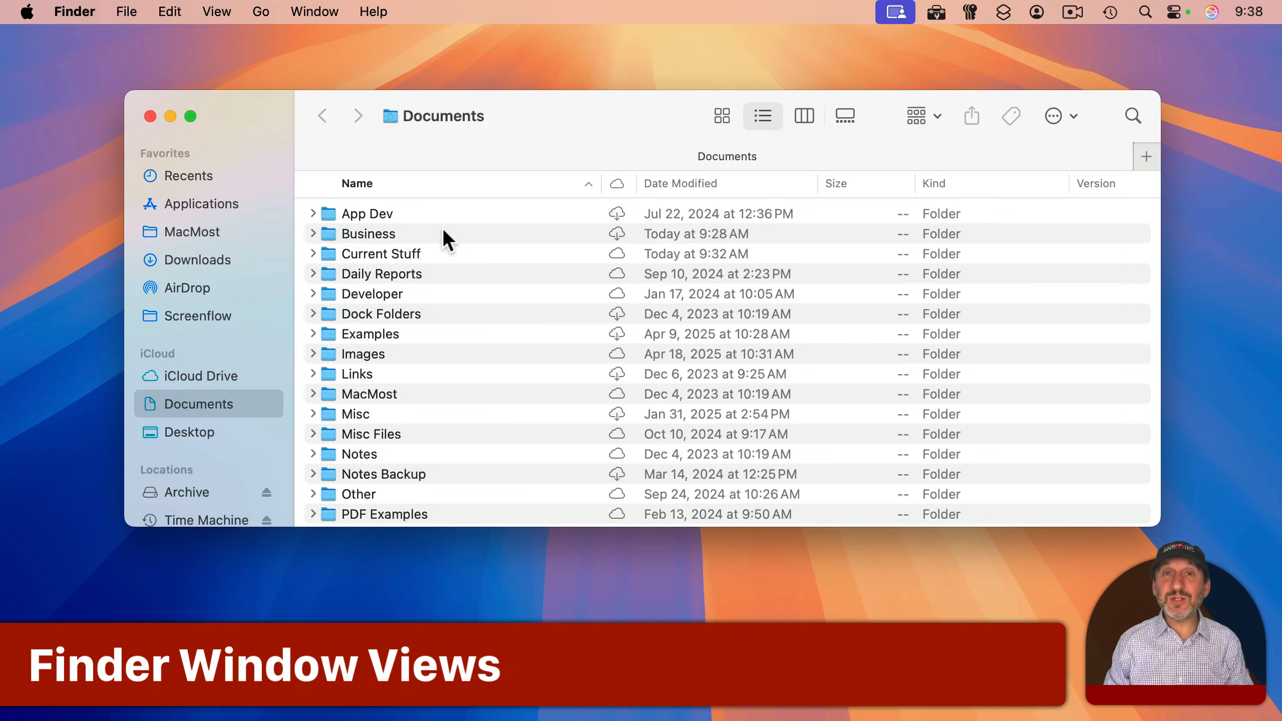
{"action": "mouse_move", "coordinate": [613, 319]}
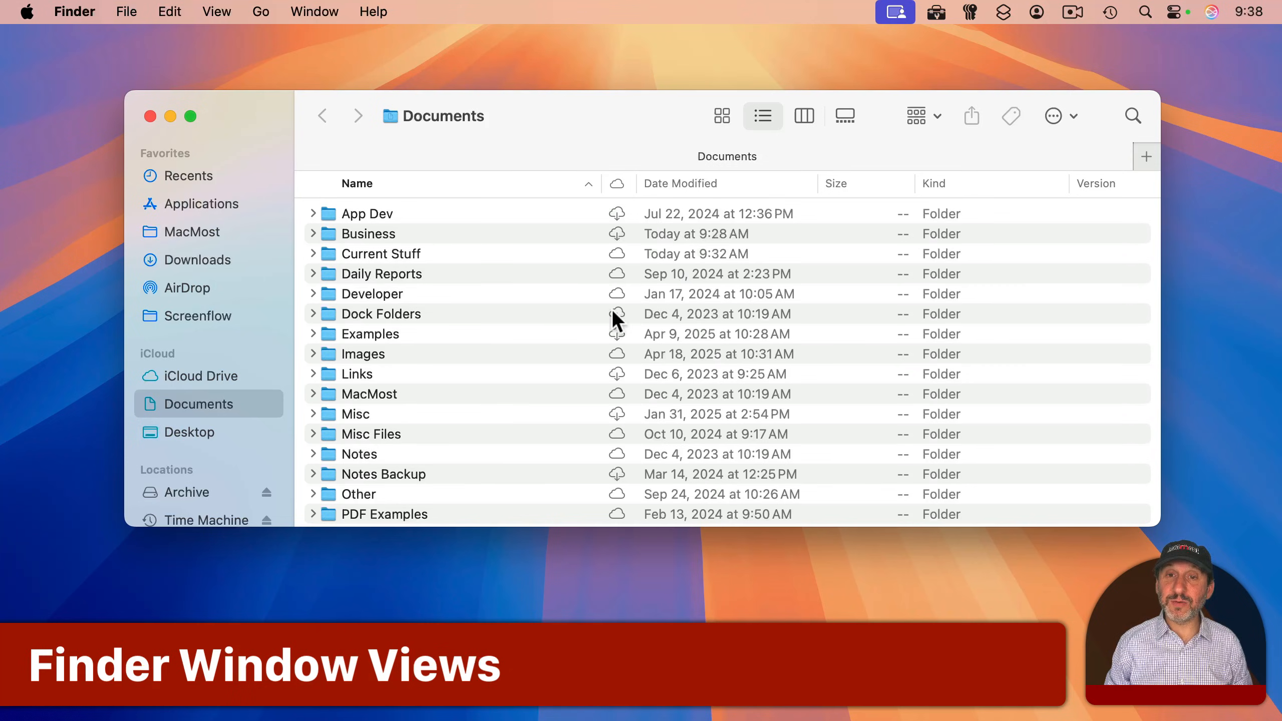
{"action": "left_click", "coordinate": [721, 115]}
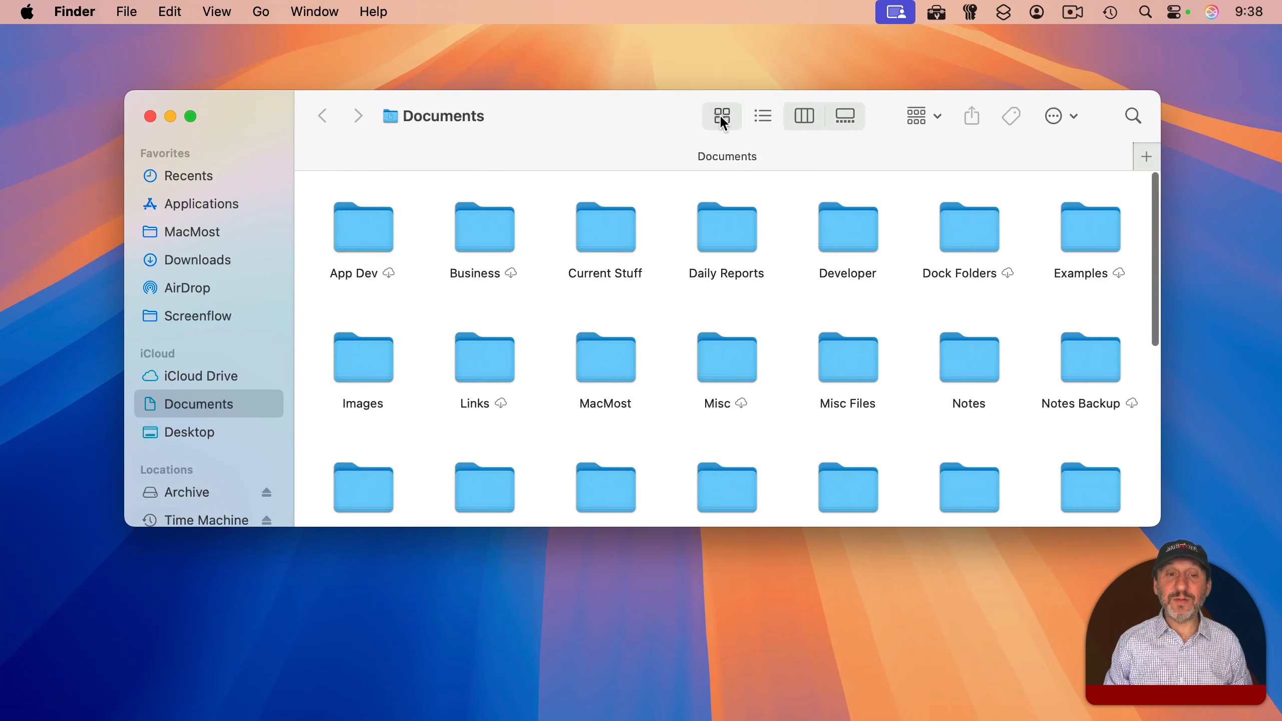
{"action": "left_click", "coordinate": [761, 115]}
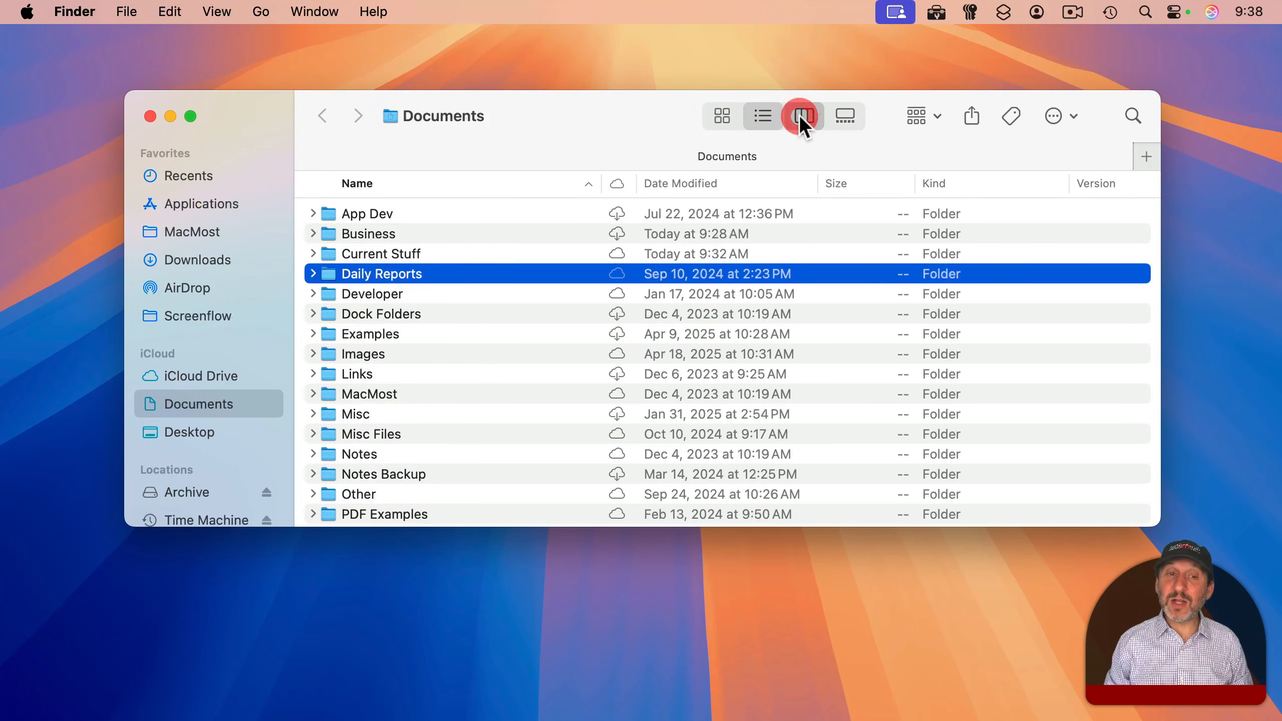
{"action": "left_click", "coordinate": [803, 115]}
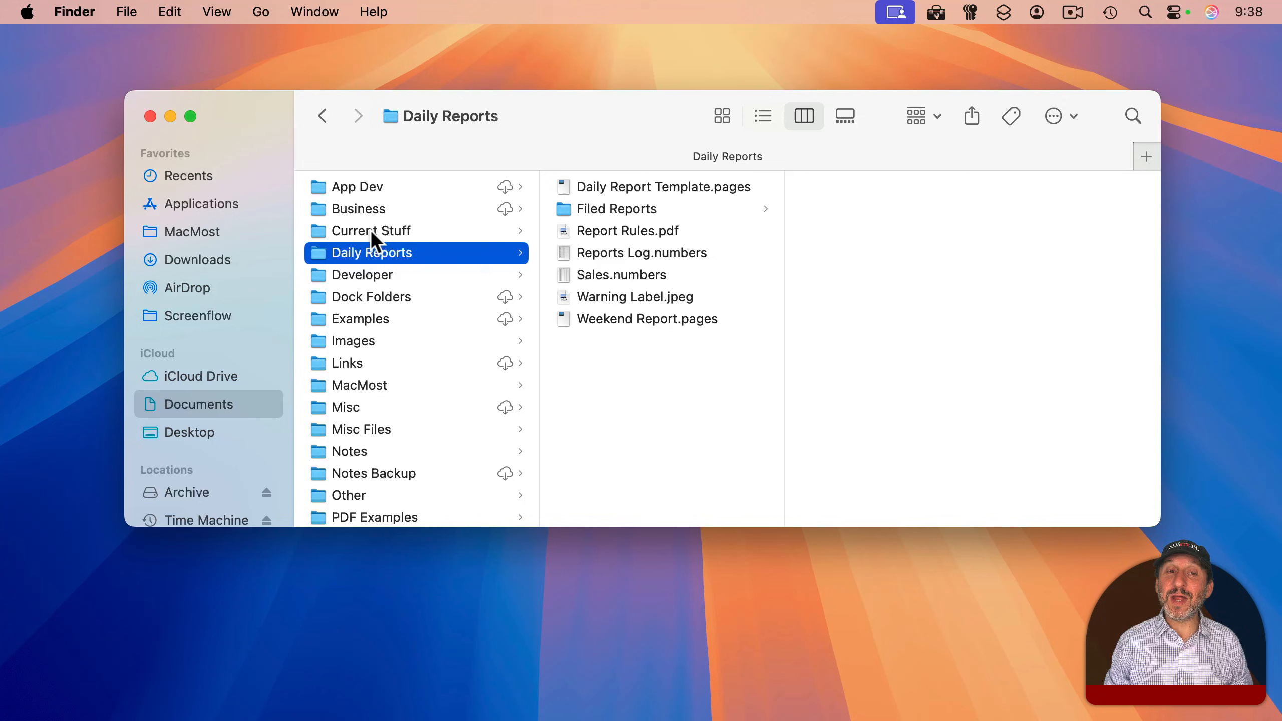
{"action": "left_click", "coordinate": [370, 230]}
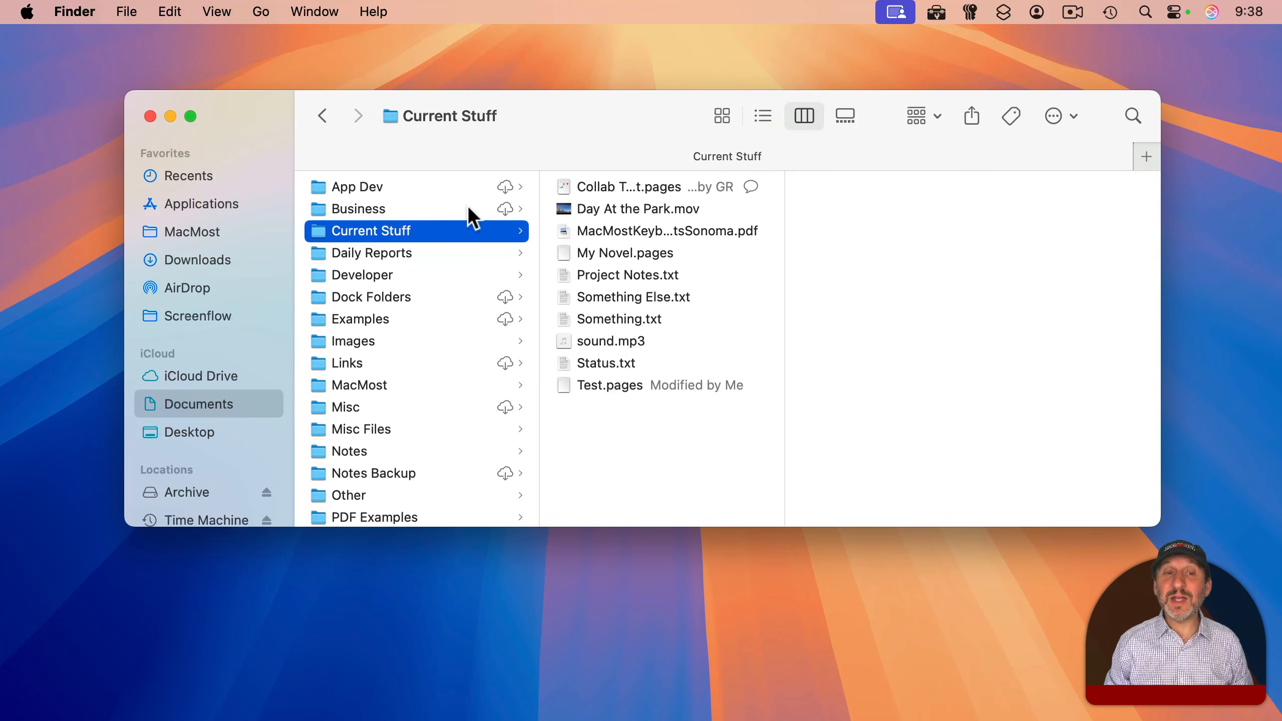
{"action": "mouse_move", "coordinate": [375, 258]}
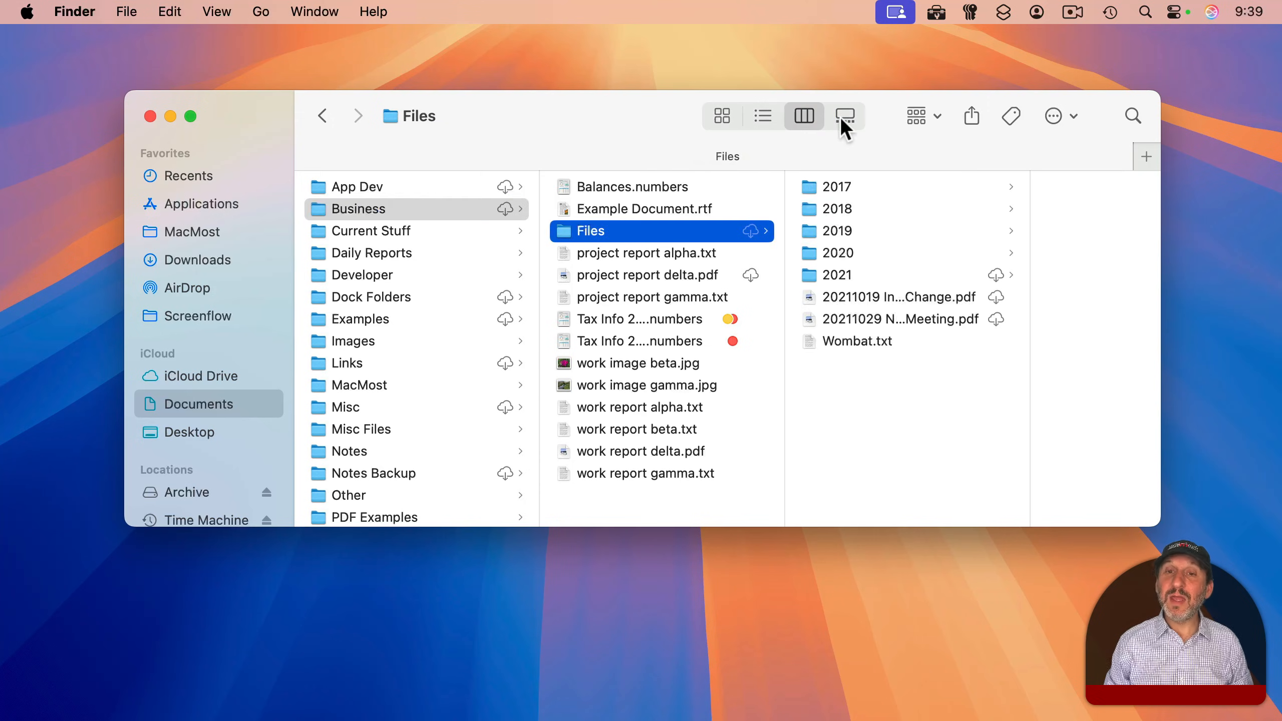
{"action": "left_click", "coordinate": [847, 115]}
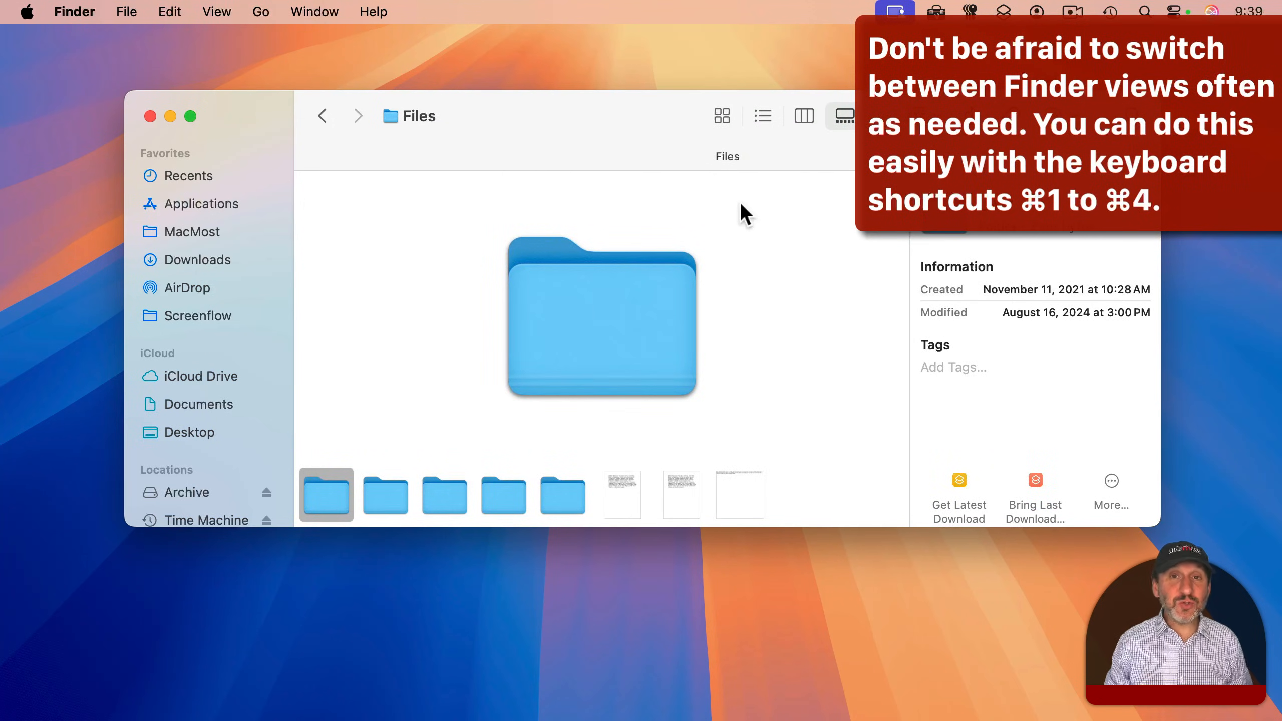
{"action": "mouse_move", "coordinate": [654, 250]}
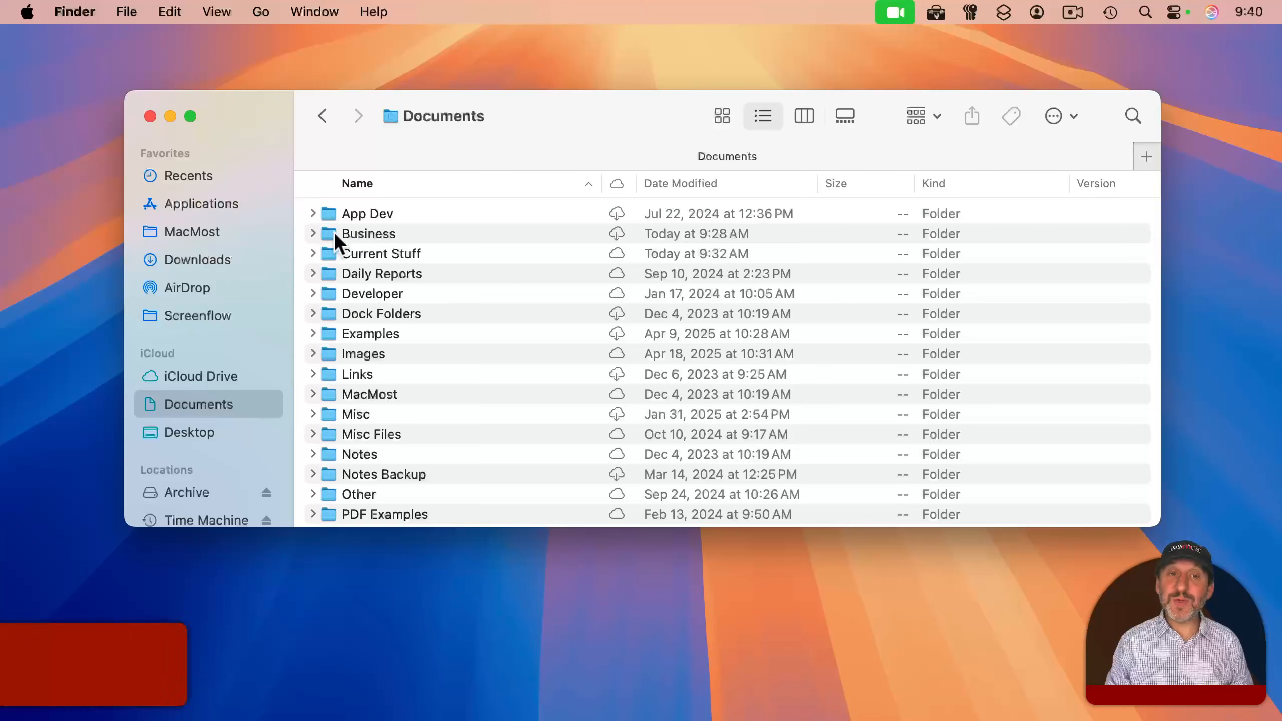
{"action": "double_click", "coordinate": [366, 234]}
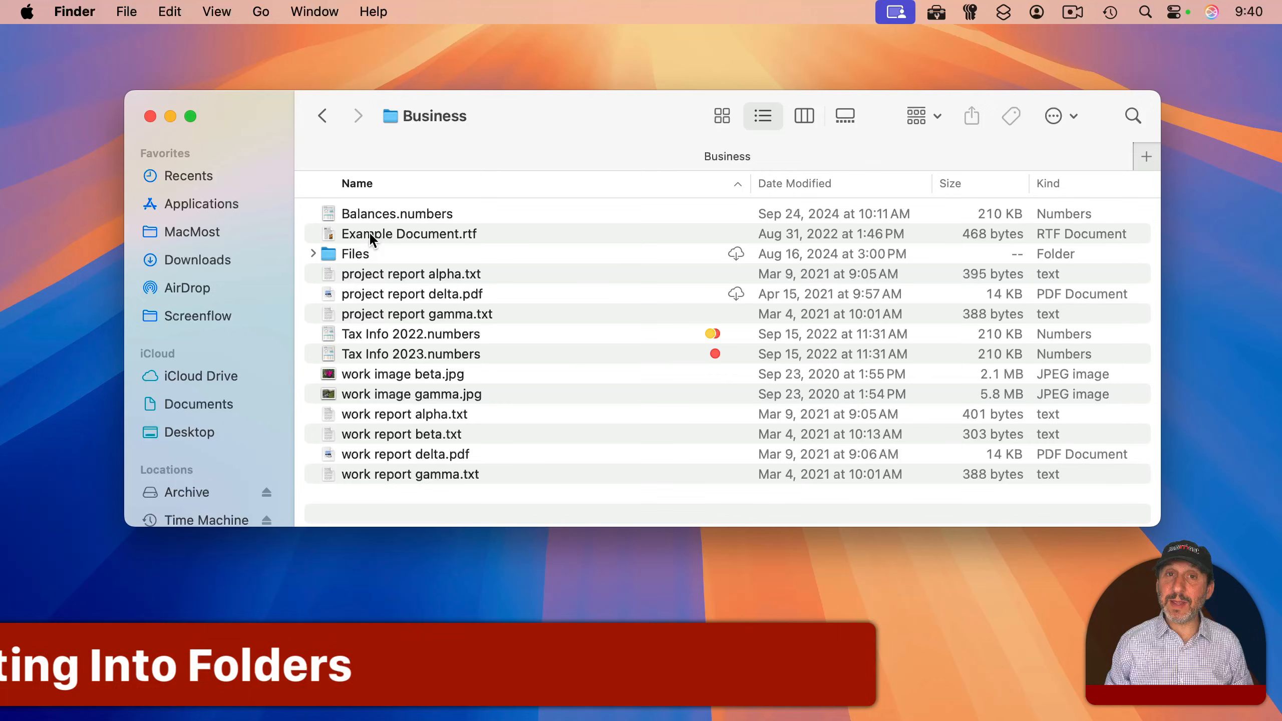
{"action": "key", "text": "cmd"}
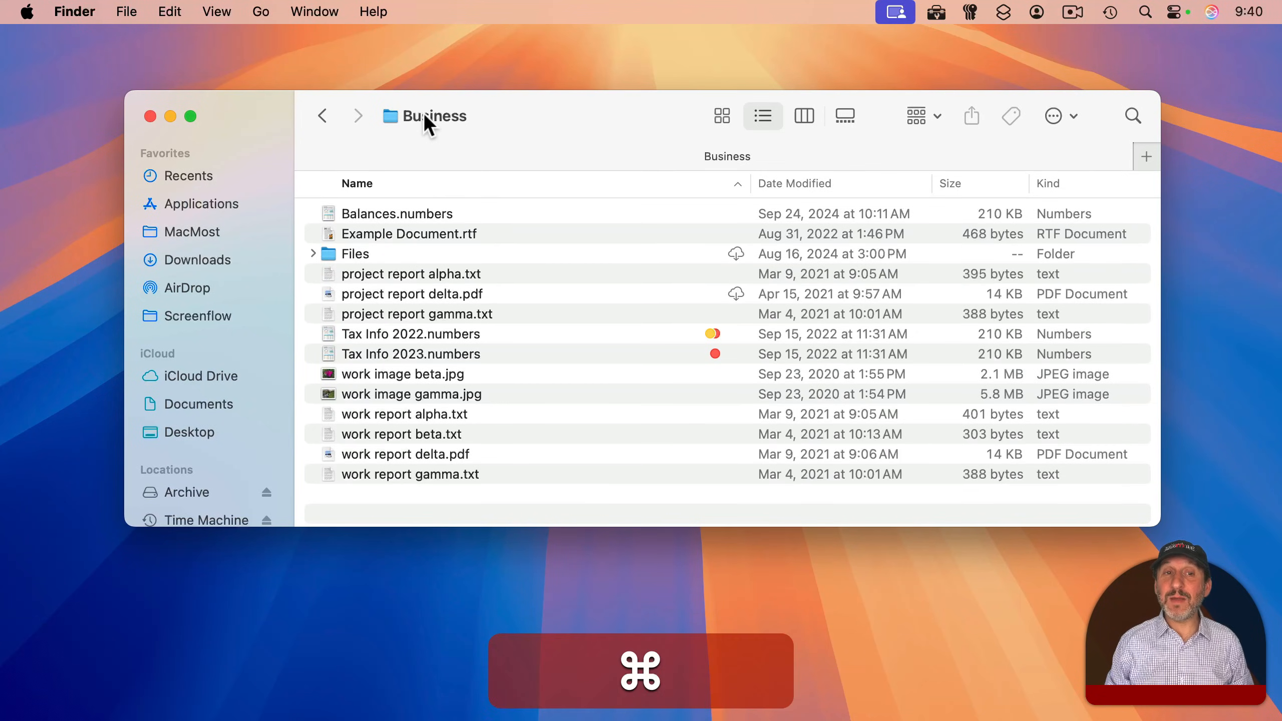
{"action": "left_click", "coordinate": [434, 115]}
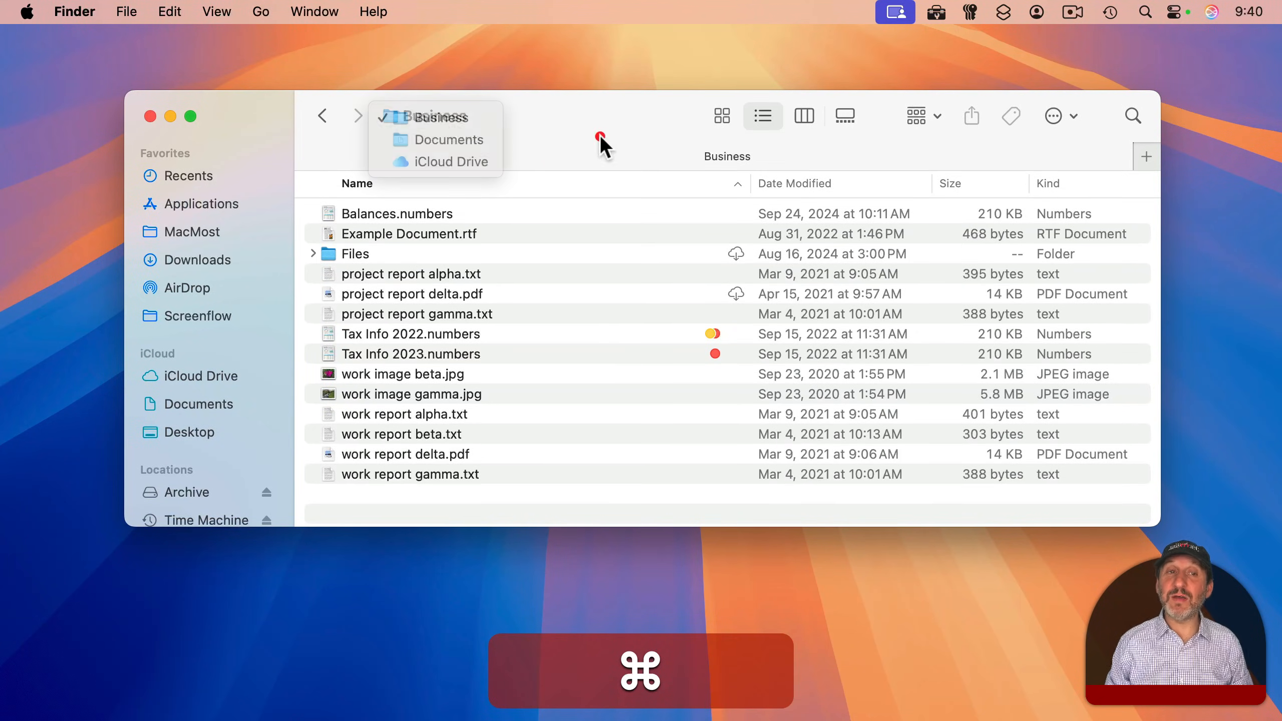
{"action": "left_click", "coordinate": [261, 11]}
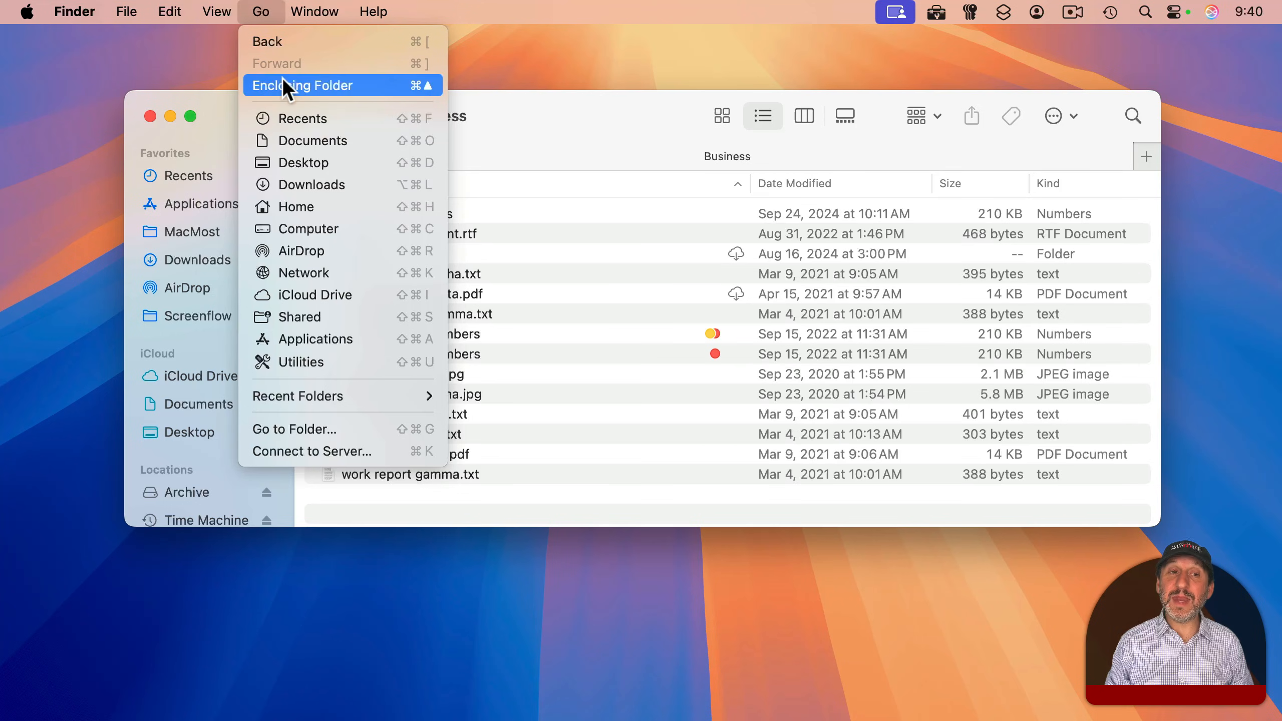
{"action": "mouse_move", "coordinate": [555, 150]}
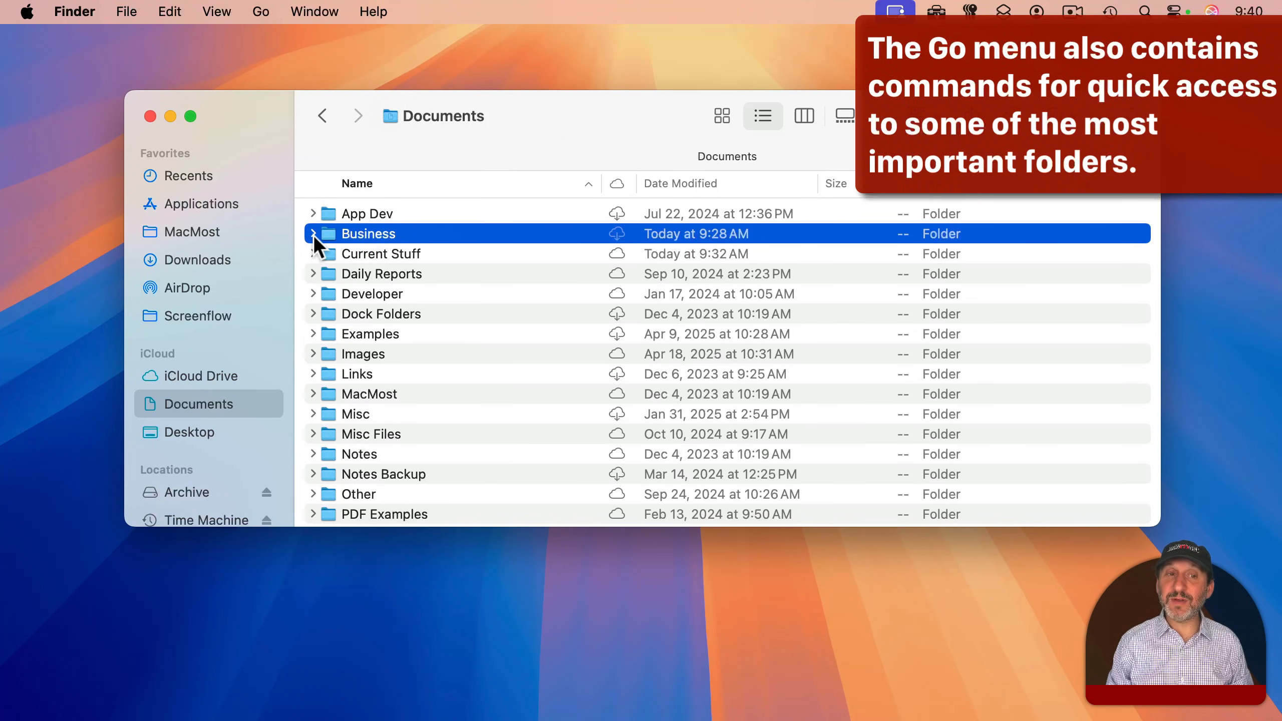
{"action": "left_click", "coordinate": [313, 233]}
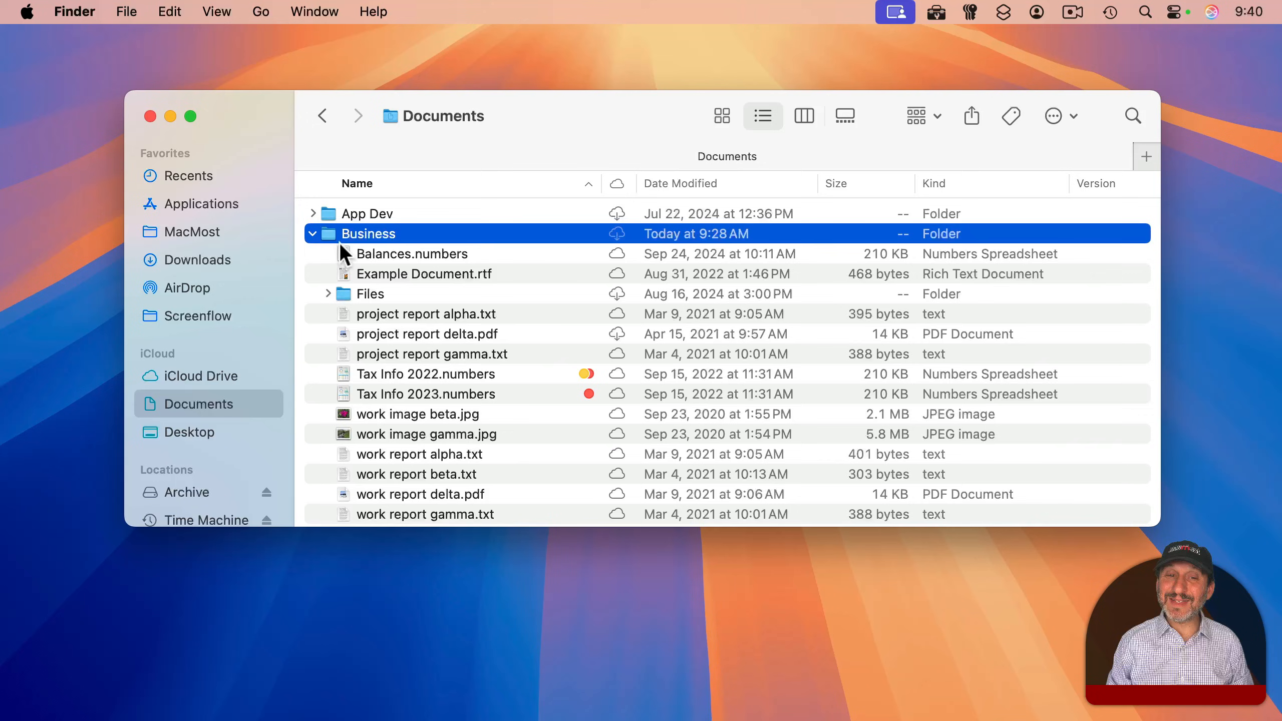
{"action": "scroll", "scroll_direction": "down", "scroll_amount": 3}
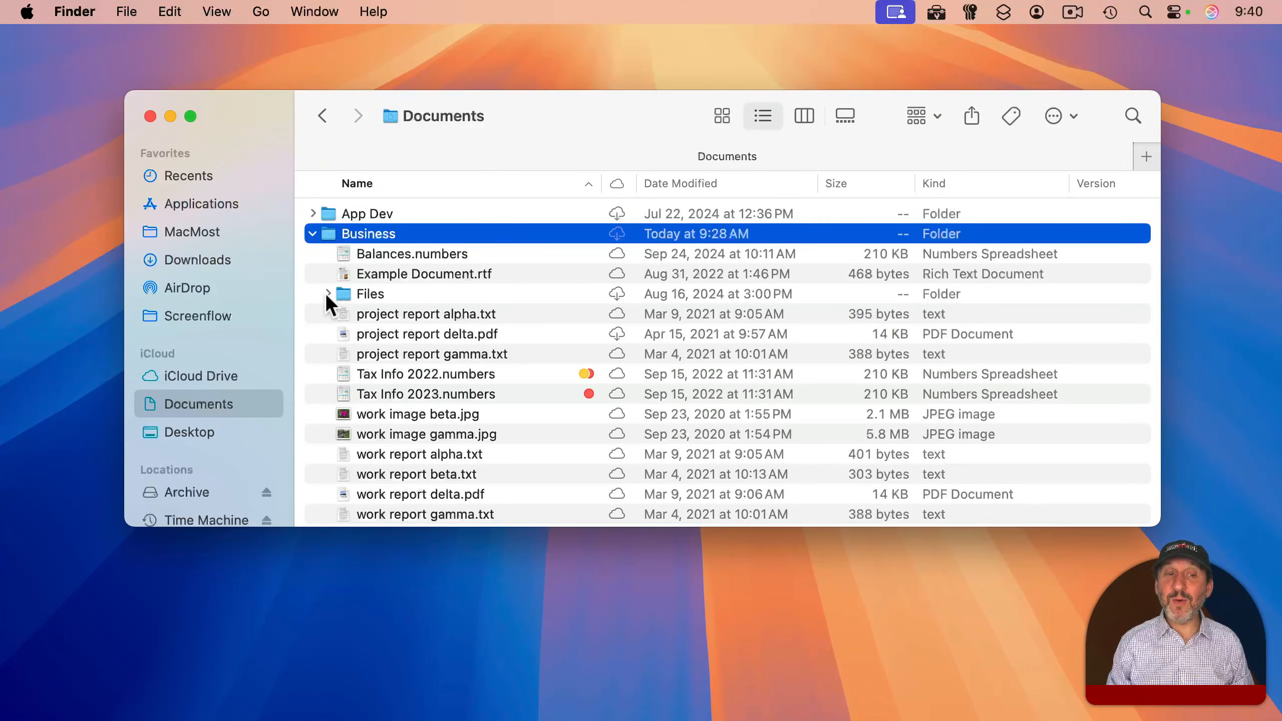
{"action": "left_click", "coordinate": [327, 294]}
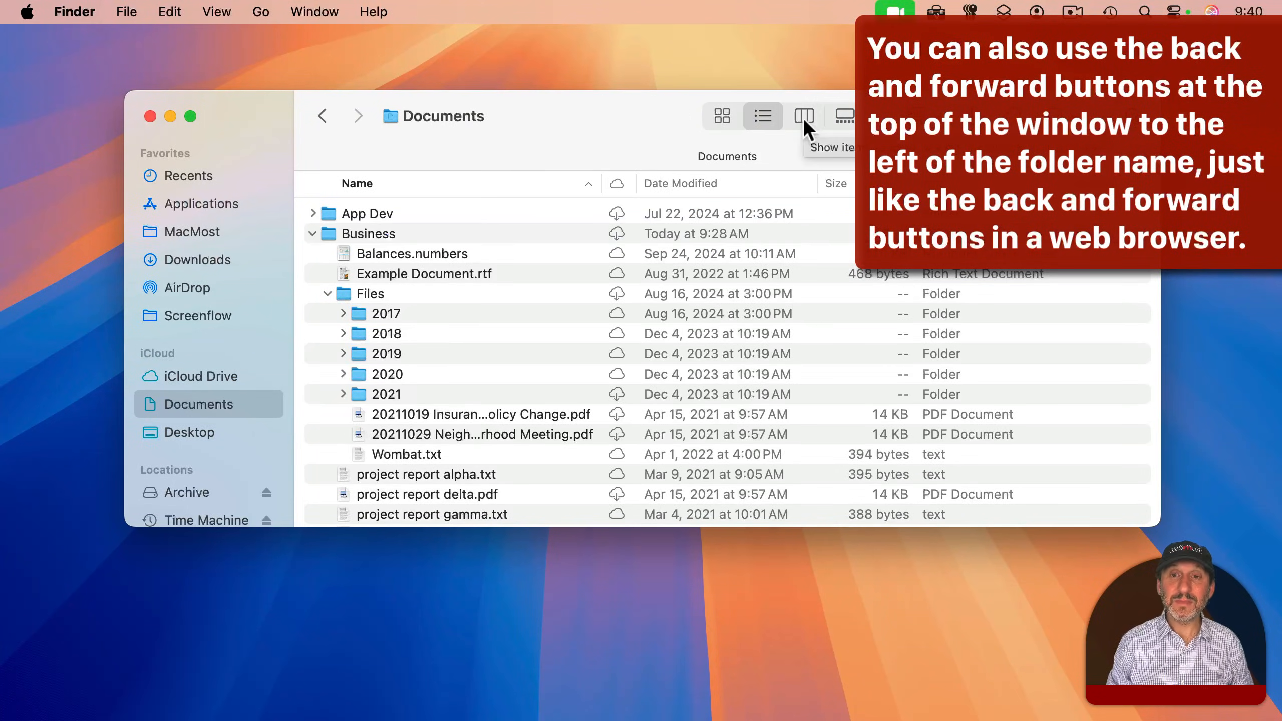
{"action": "left_click", "coordinate": [803, 115]}
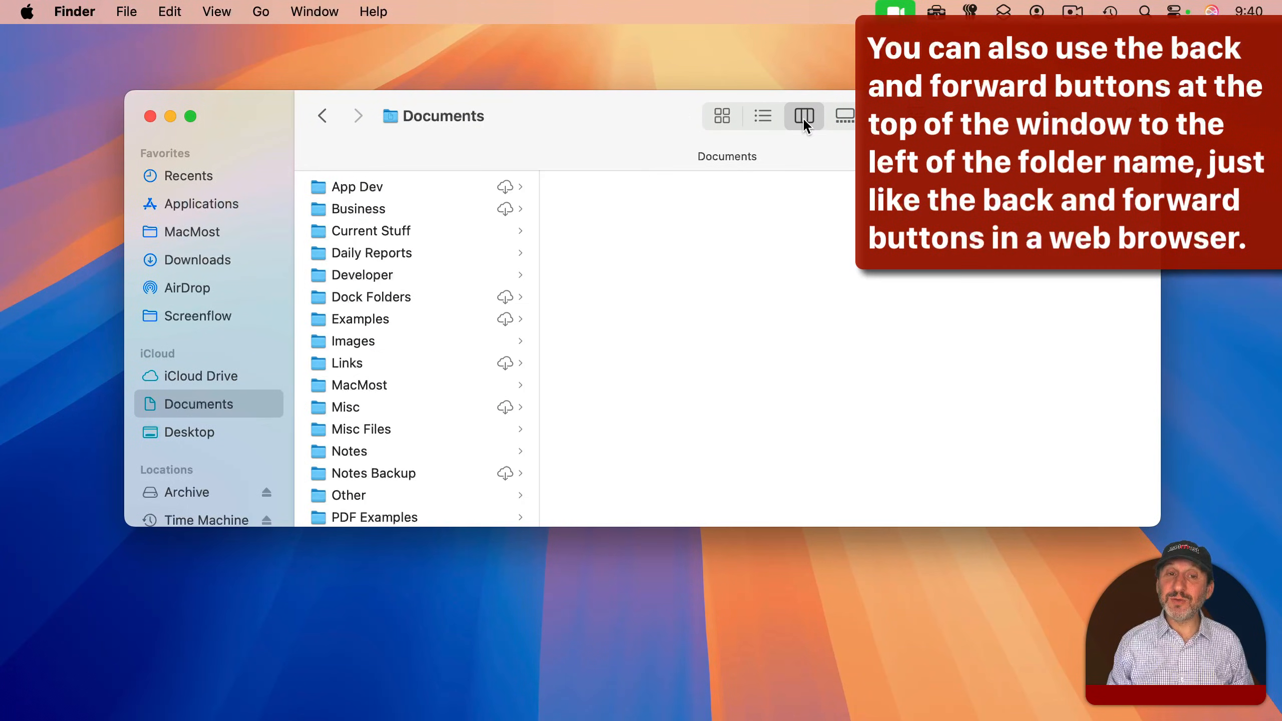
{"action": "left_click", "coordinate": [358, 208]}
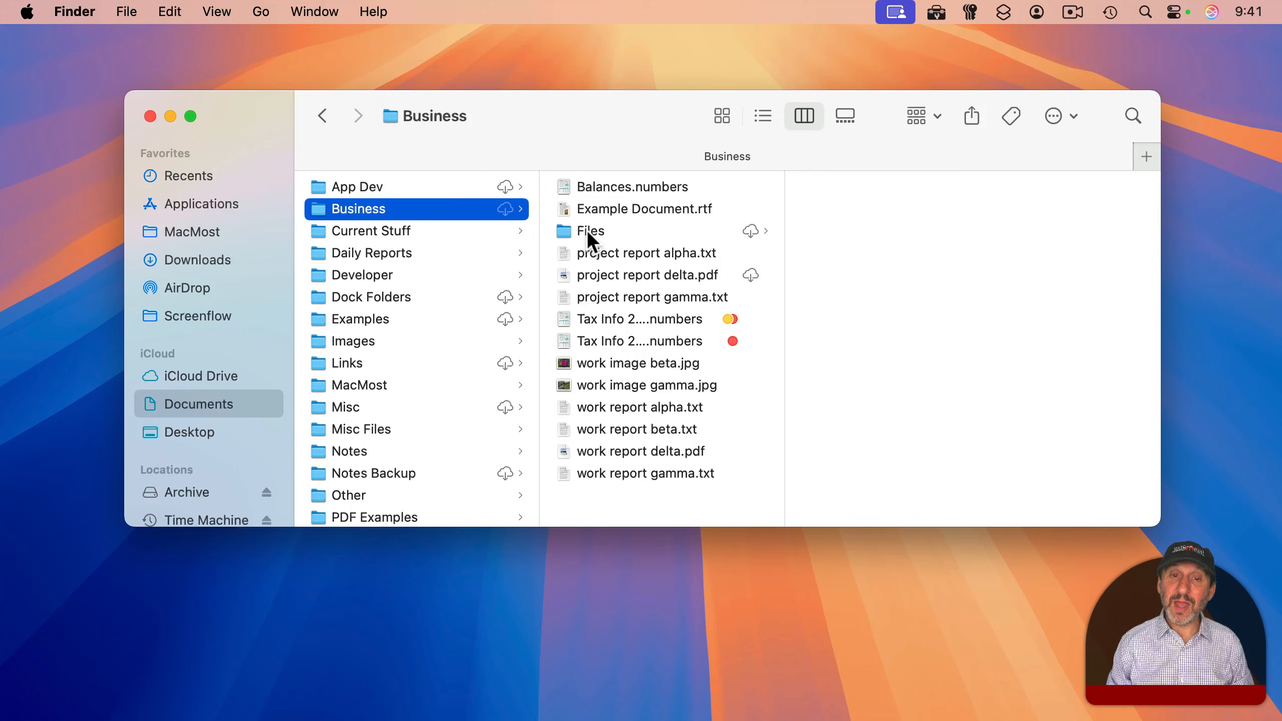
{"action": "left_click", "coordinate": [591, 230]}
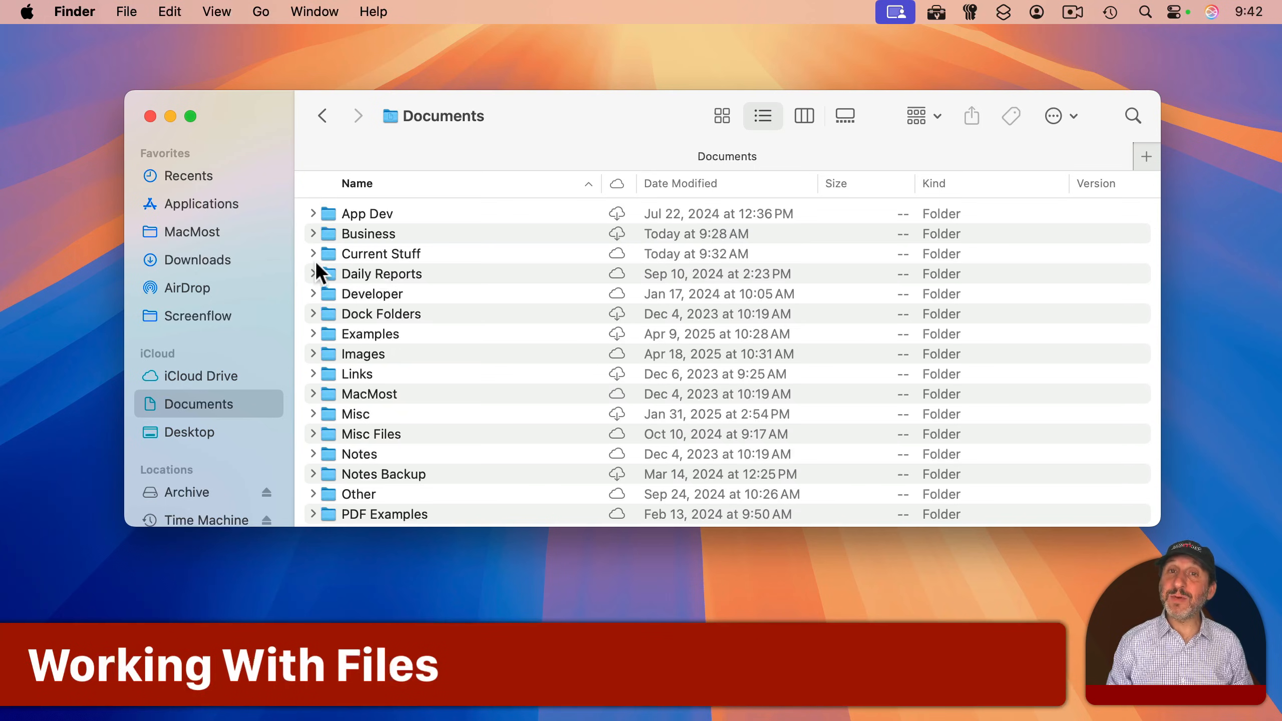
Expand Current Stuff, open Project Notes.txt in TextEdit, then close it
{"action": "left_click", "coordinate": [313, 254]}
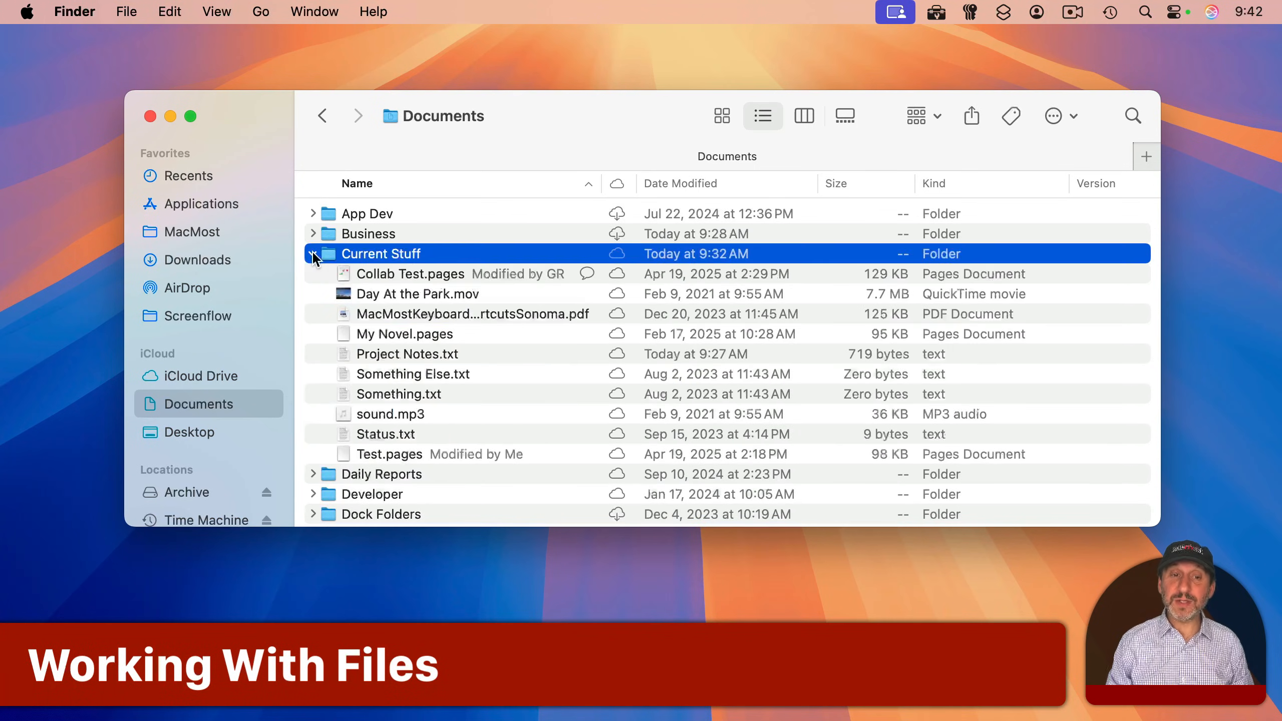
{"action": "double_click", "coordinate": [406, 353]}
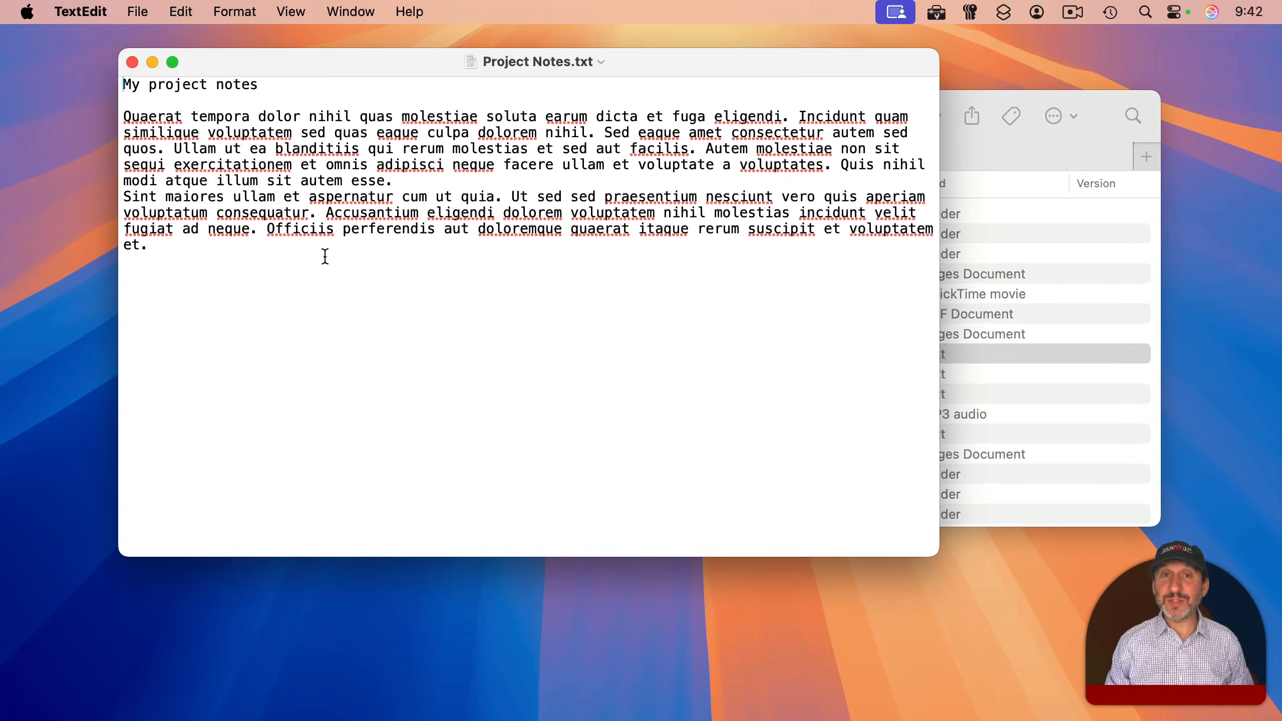
{"action": "left_click", "coordinate": [407, 354]}
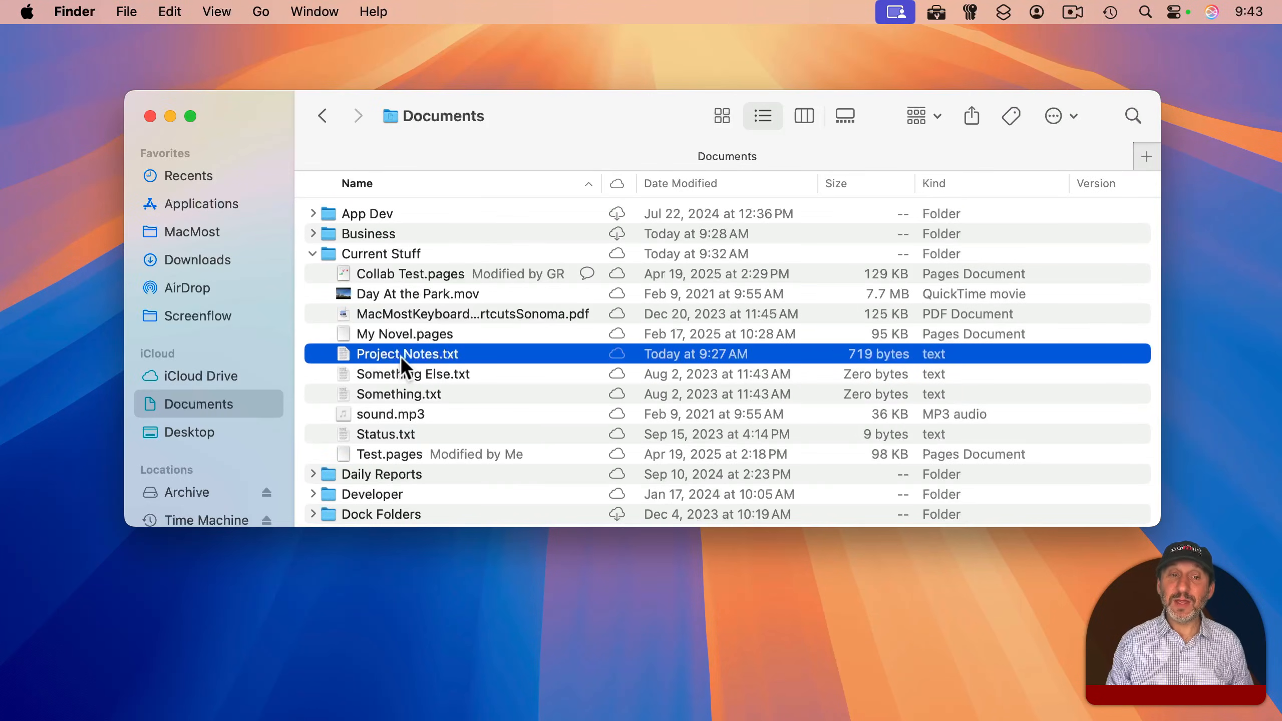
Open a second Finder window on Documents from the File menu
{"action": "left_click", "coordinate": [126, 12]}
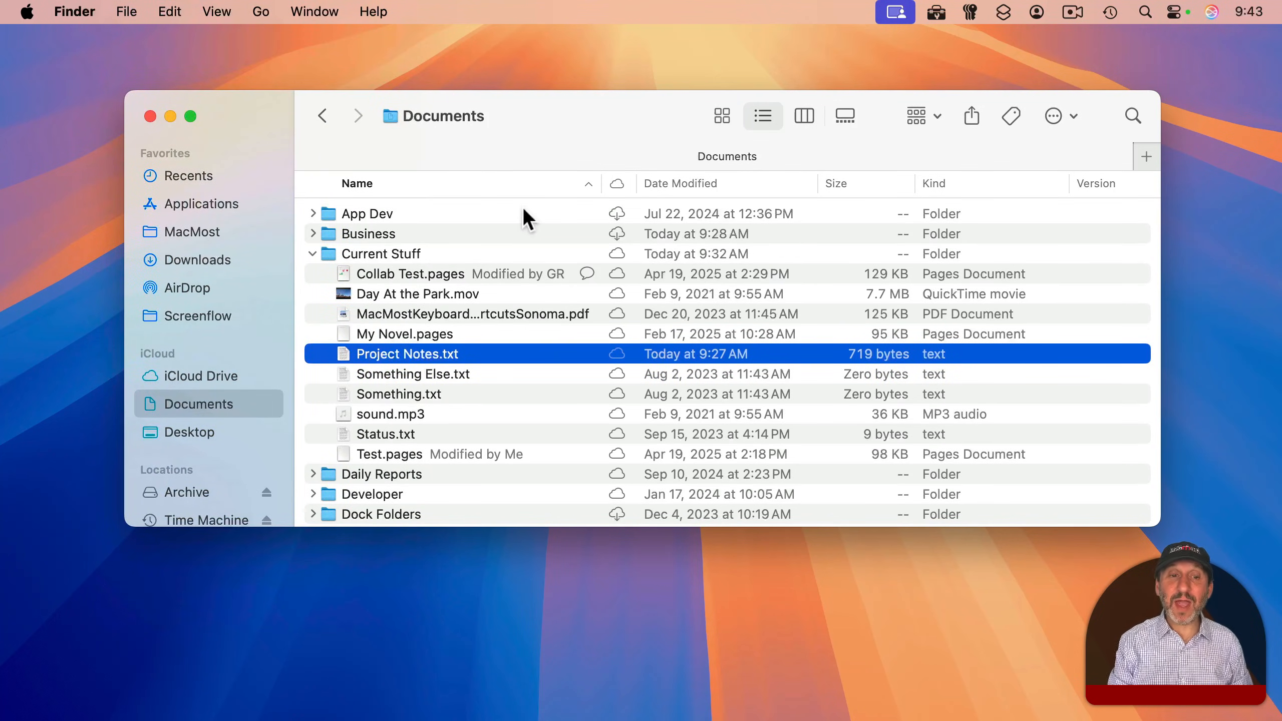
{"action": "left_click", "coordinate": [406, 353]}
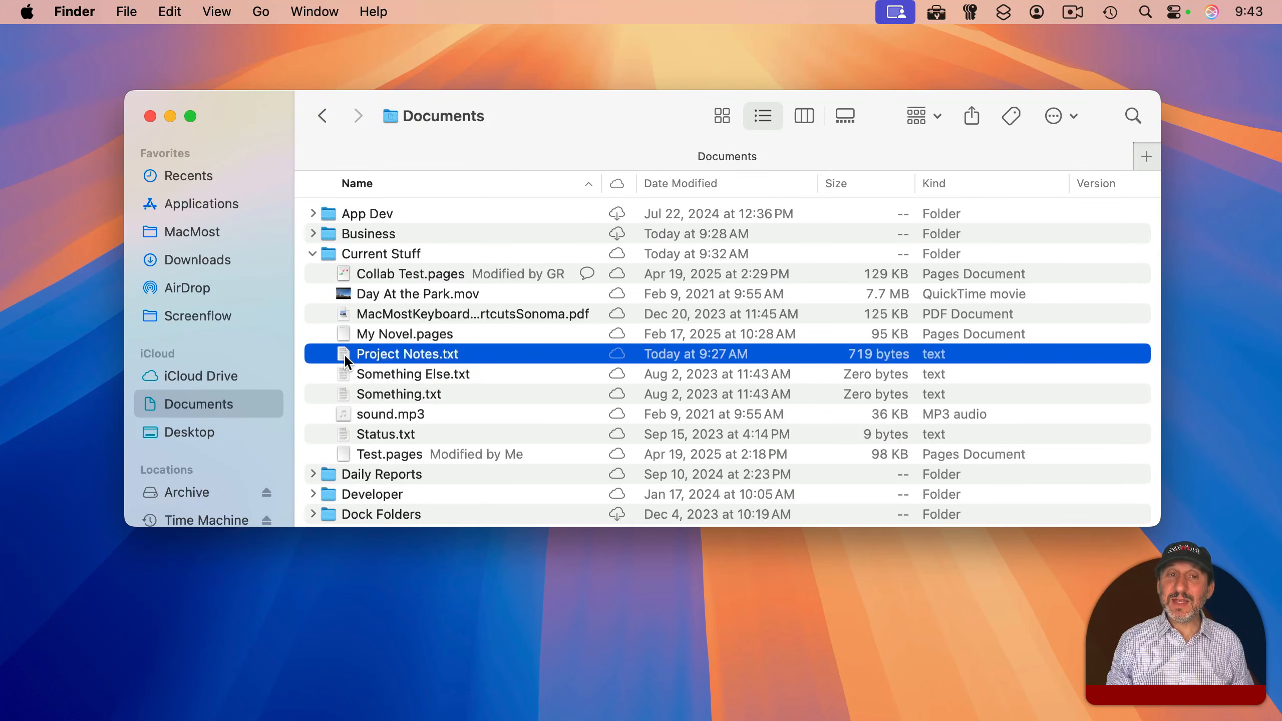
{"action": "mouse_move", "coordinate": [351, 368]}
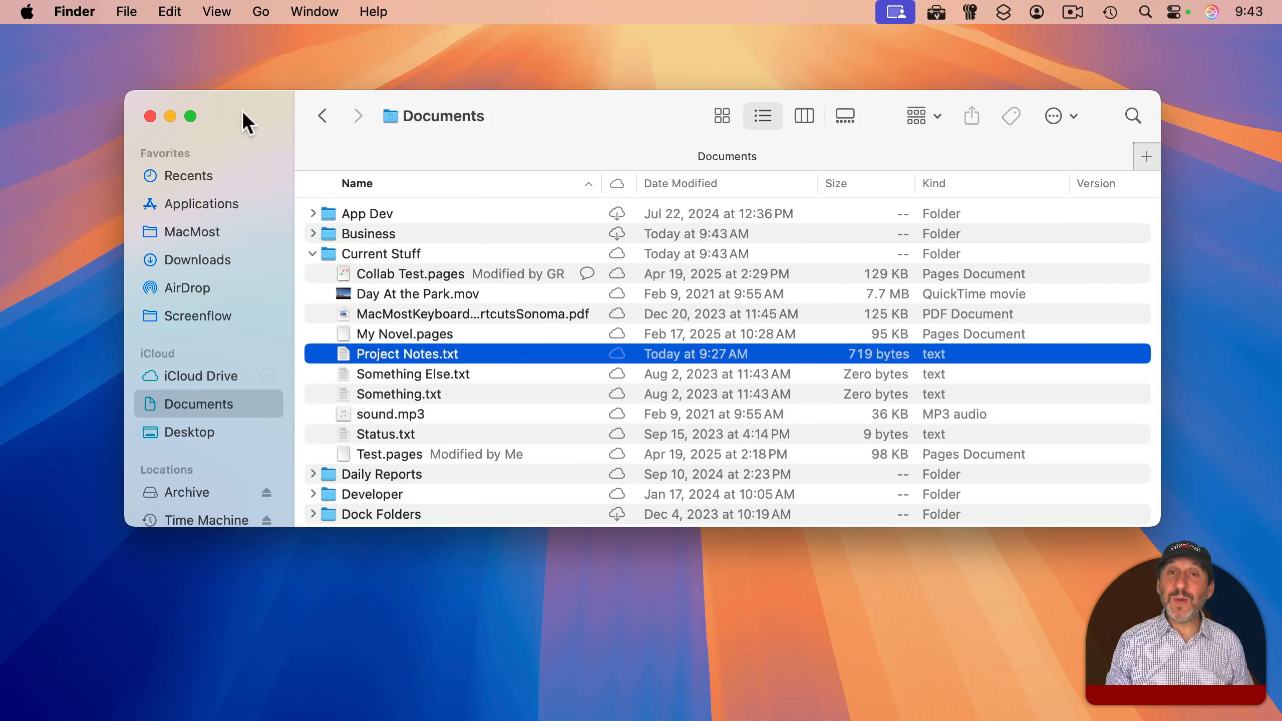
{"action": "mouse_move", "coordinate": [127, 11]}
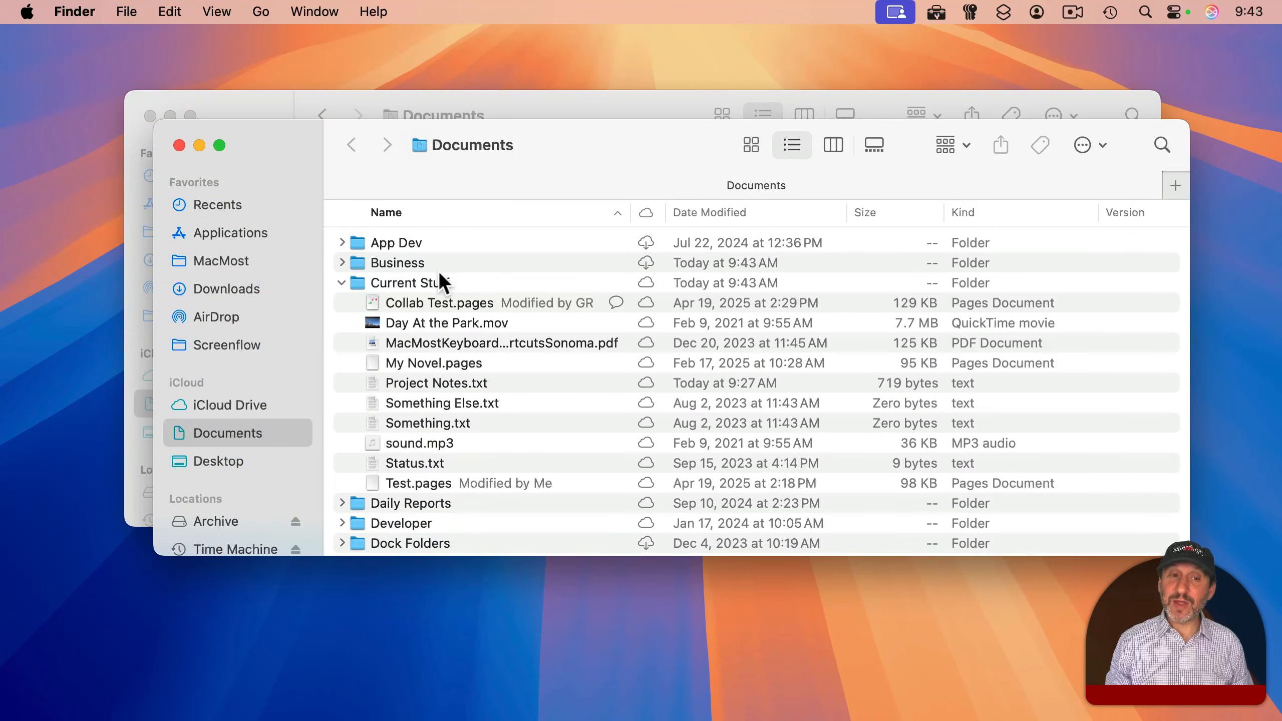
Select and open the Business folder in the new window
{"action": "left_click", "coordinate": [398, 263]}
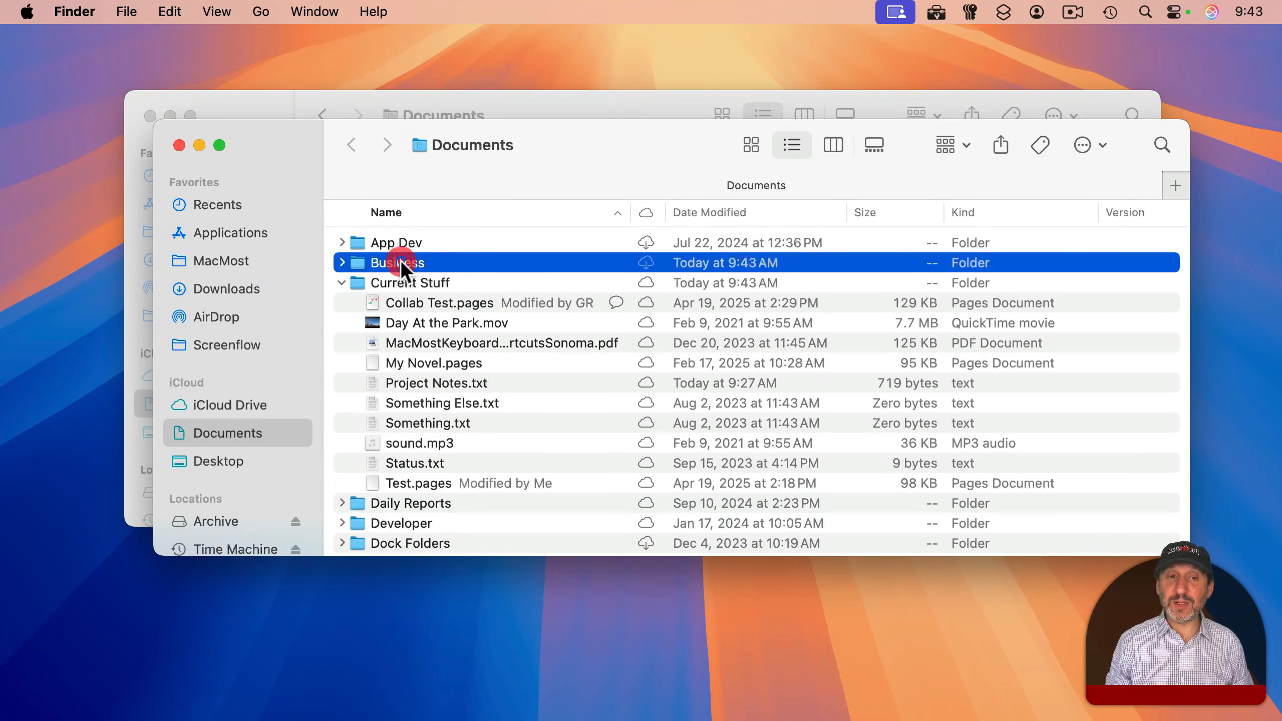
{"action": "double_click", "coordinate": [400, 262]}
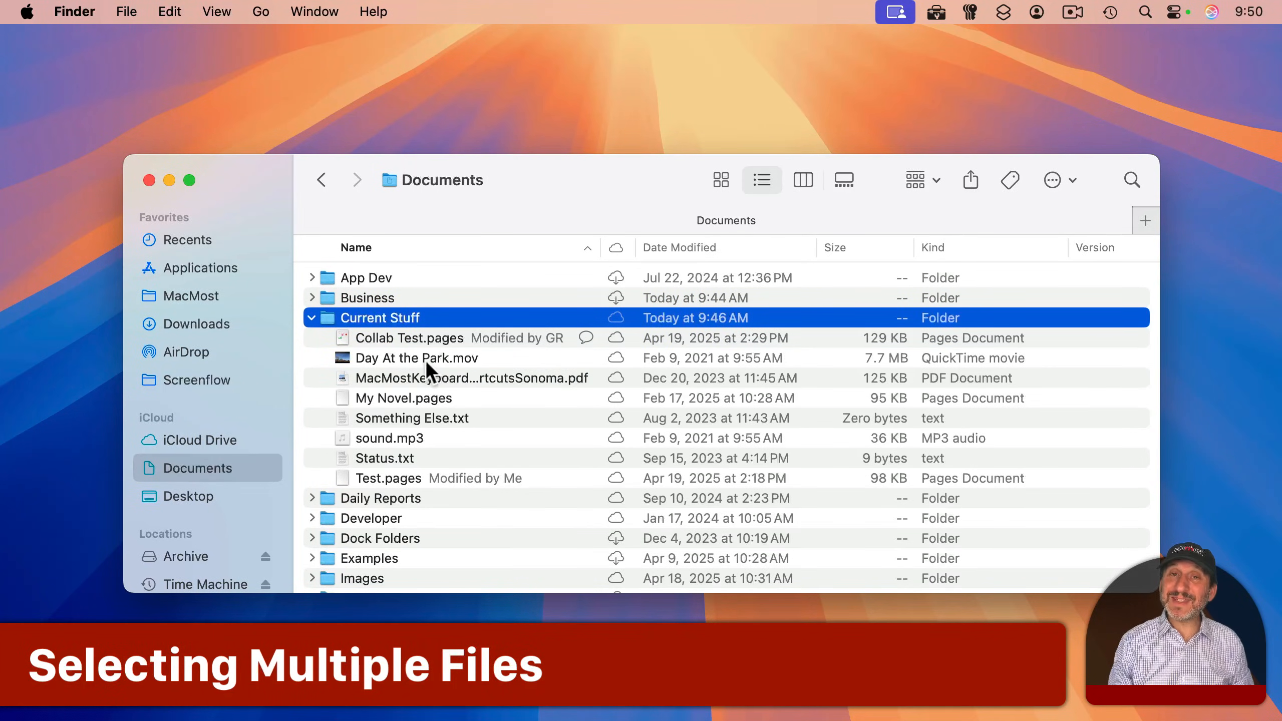
Select Day At the Park.mov, then the range Collab Test.pages through Something Else.txt
{"action": "left_click", "coordinate": [416, 357]}
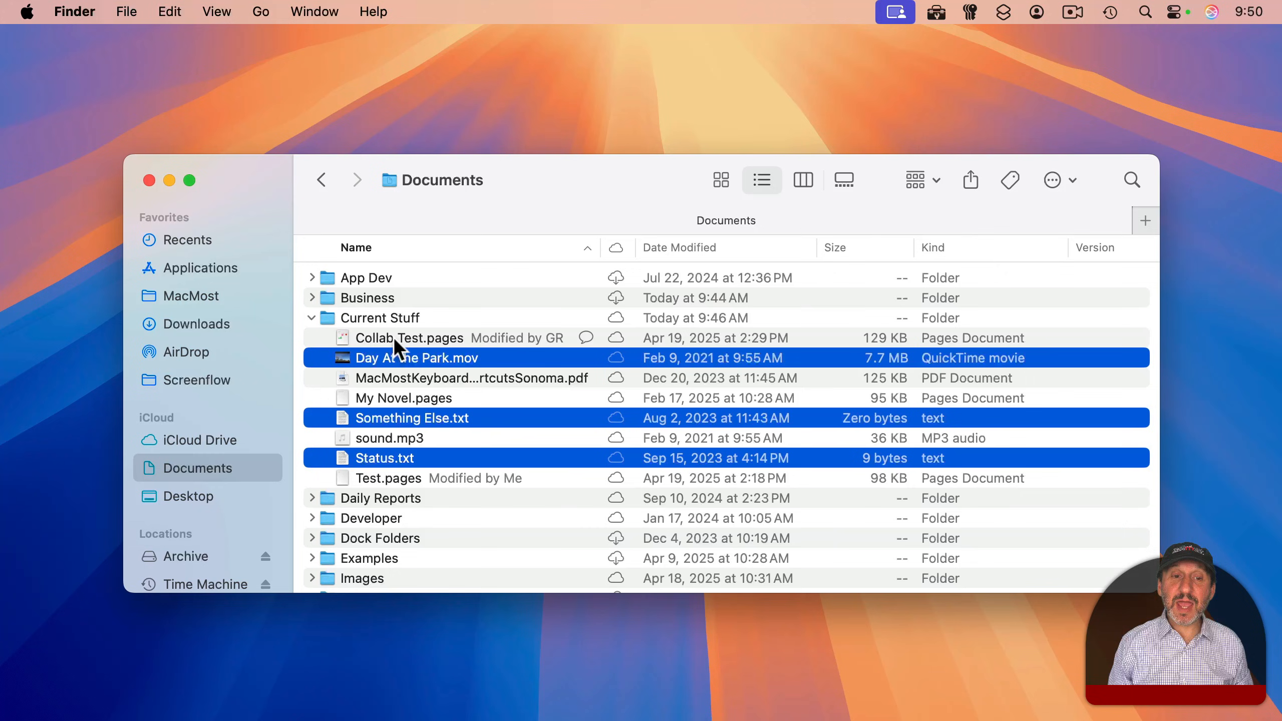
{"action": "left_click", "coordinate": [409, 338]}
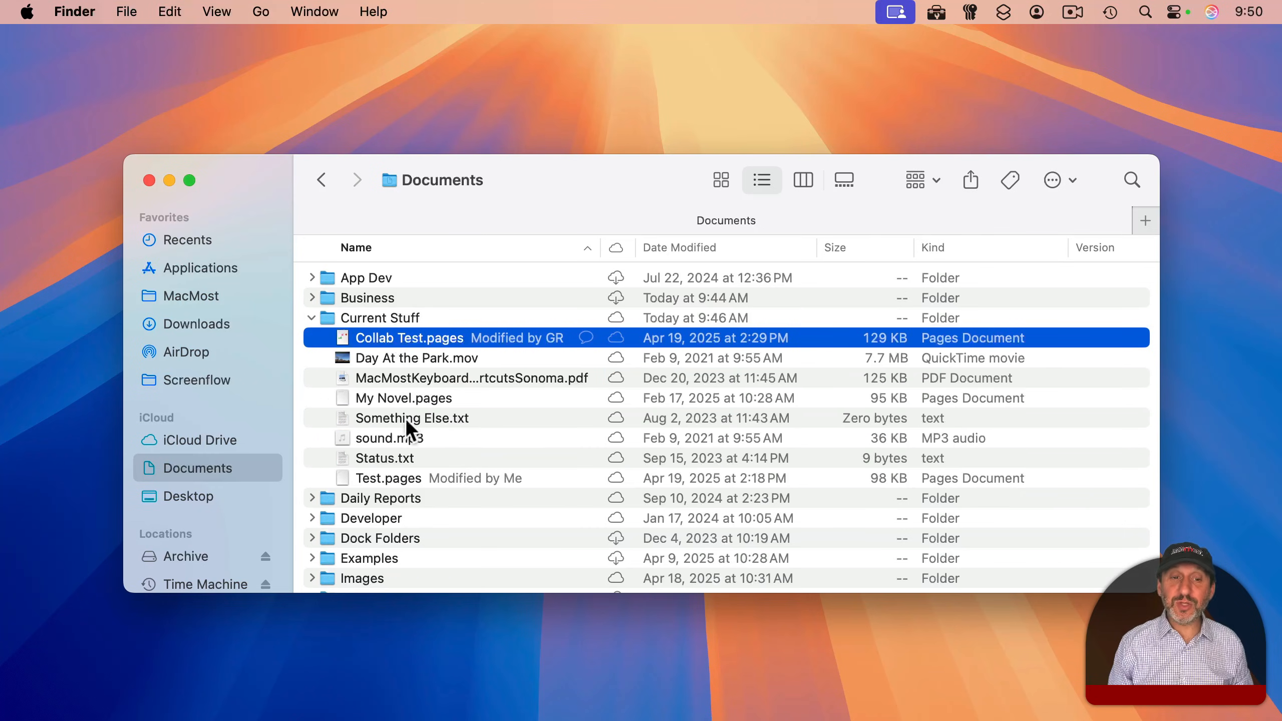
{"action": "left_click", "coordinate": [413, 418]}
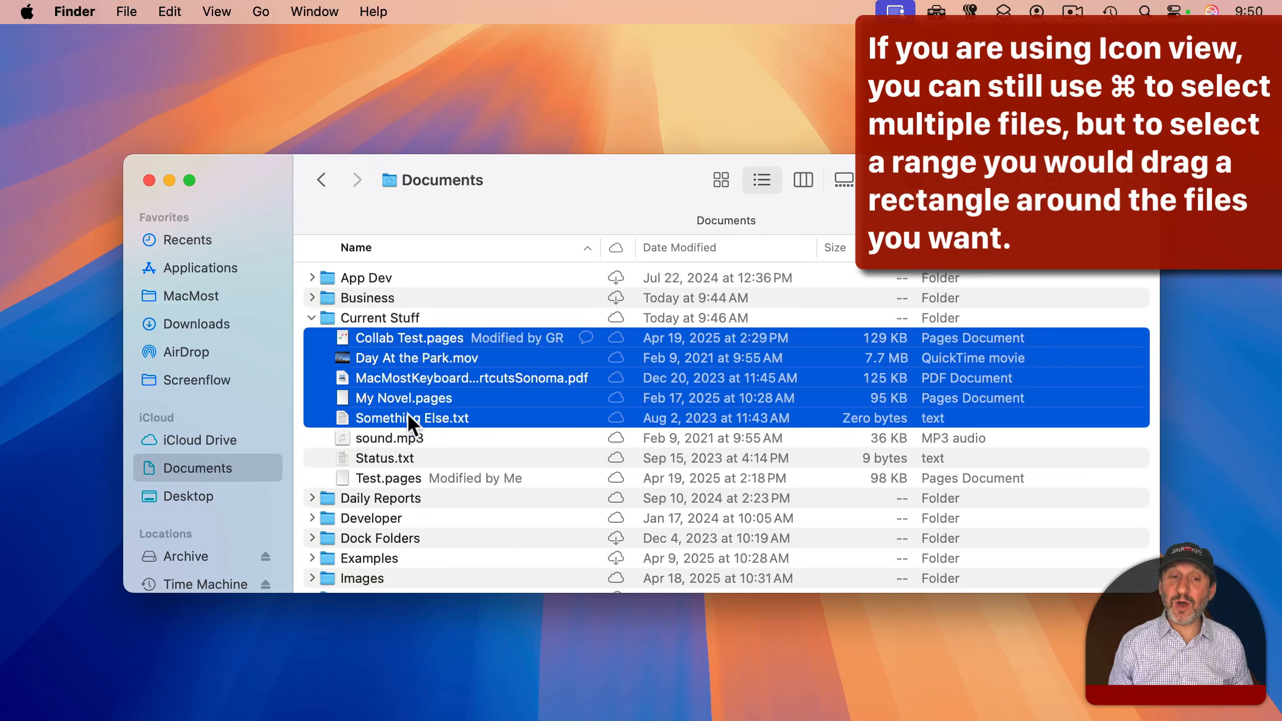
{"action": "left_click_drag", "start_coordinate": [408, 397], "coordinate": [425, 385]}
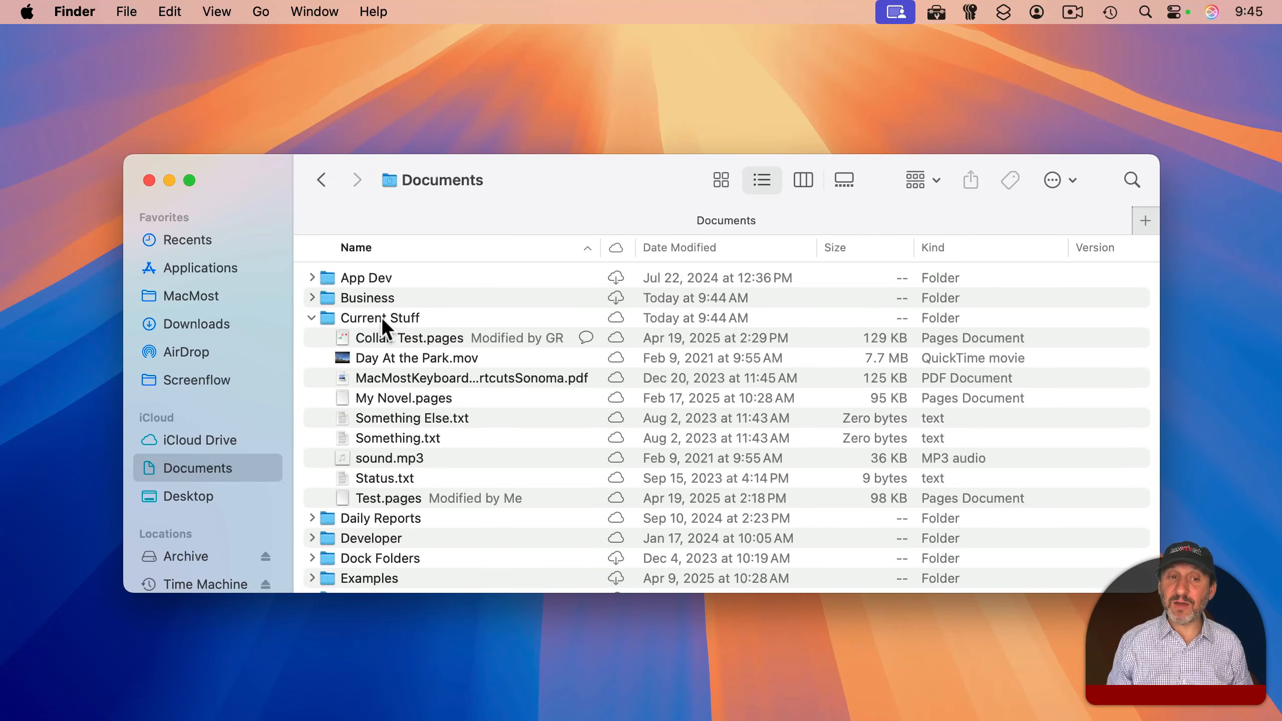
Open Current Stuff and create a new folder, typing 'Somet' as its name
{"action": "double_click", "coordinate": [381, 317]}
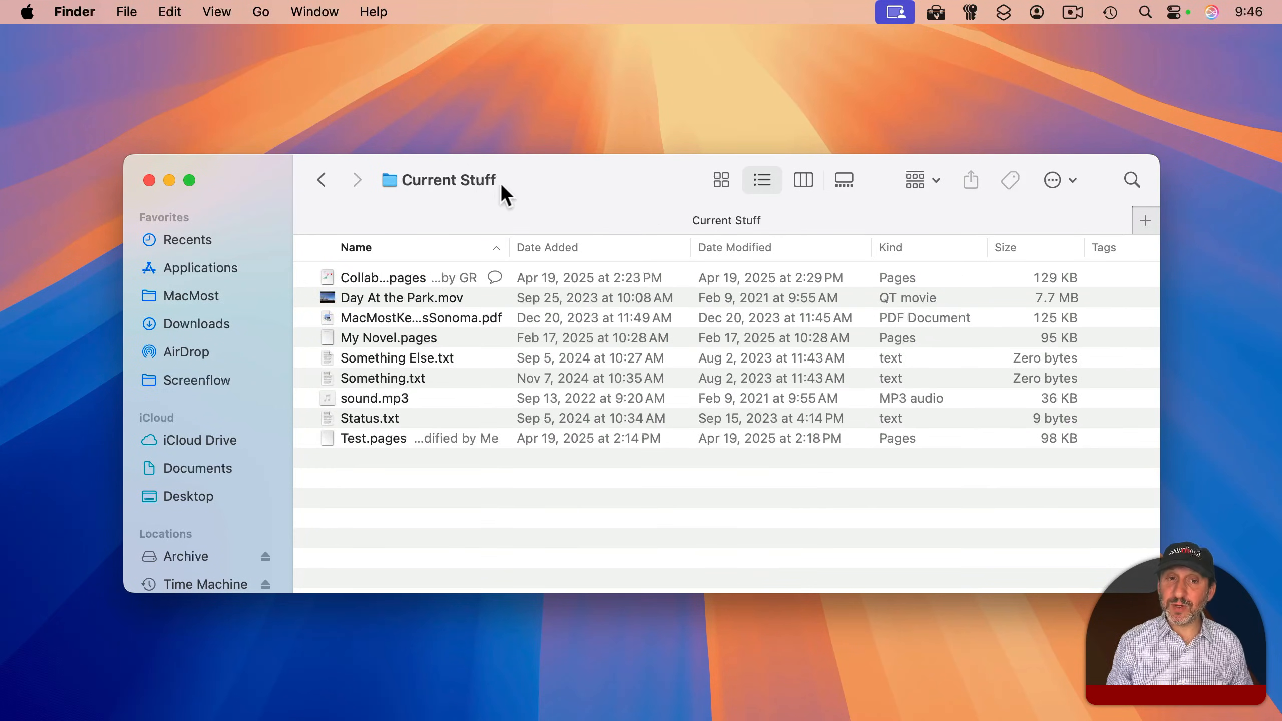
{"action": "left_click", "coordinate": [126, 12]}
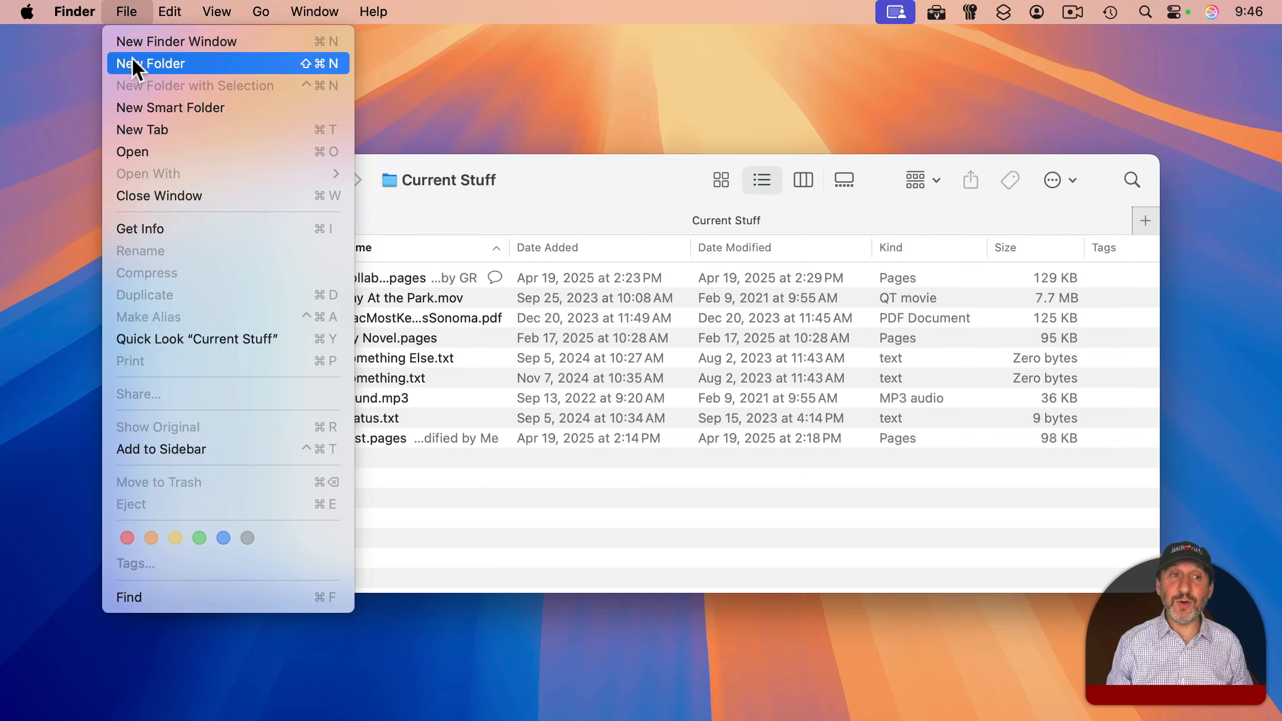
{"action": "left_click", "coordinate": [151, 63]}
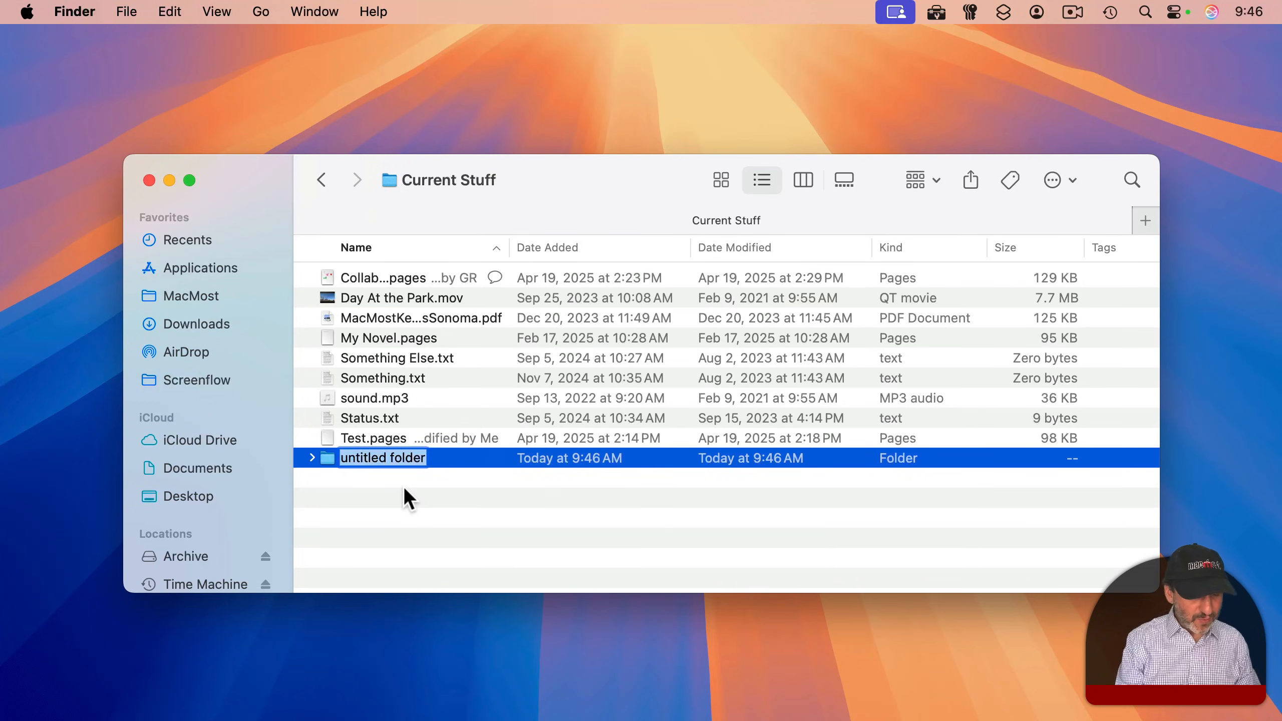
{"action": "type", "text": "Somet"}
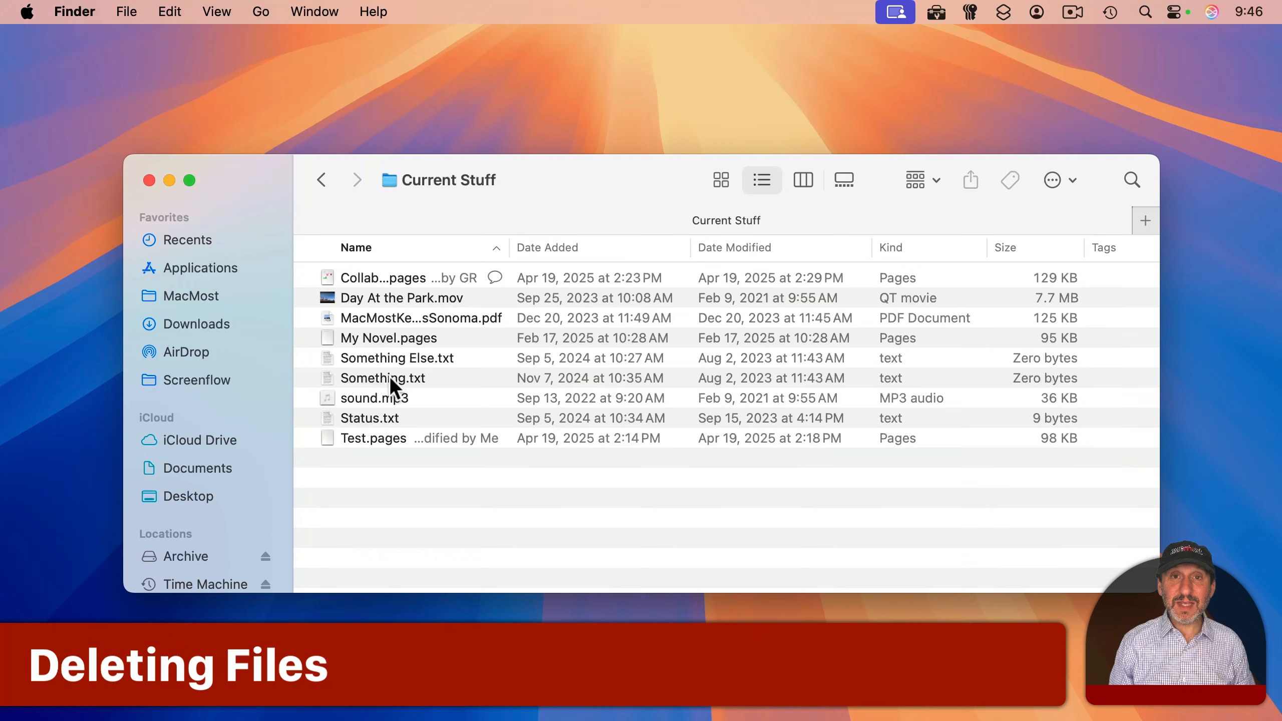
{"action": "mouse_move", "coordinate": [367, 390]}
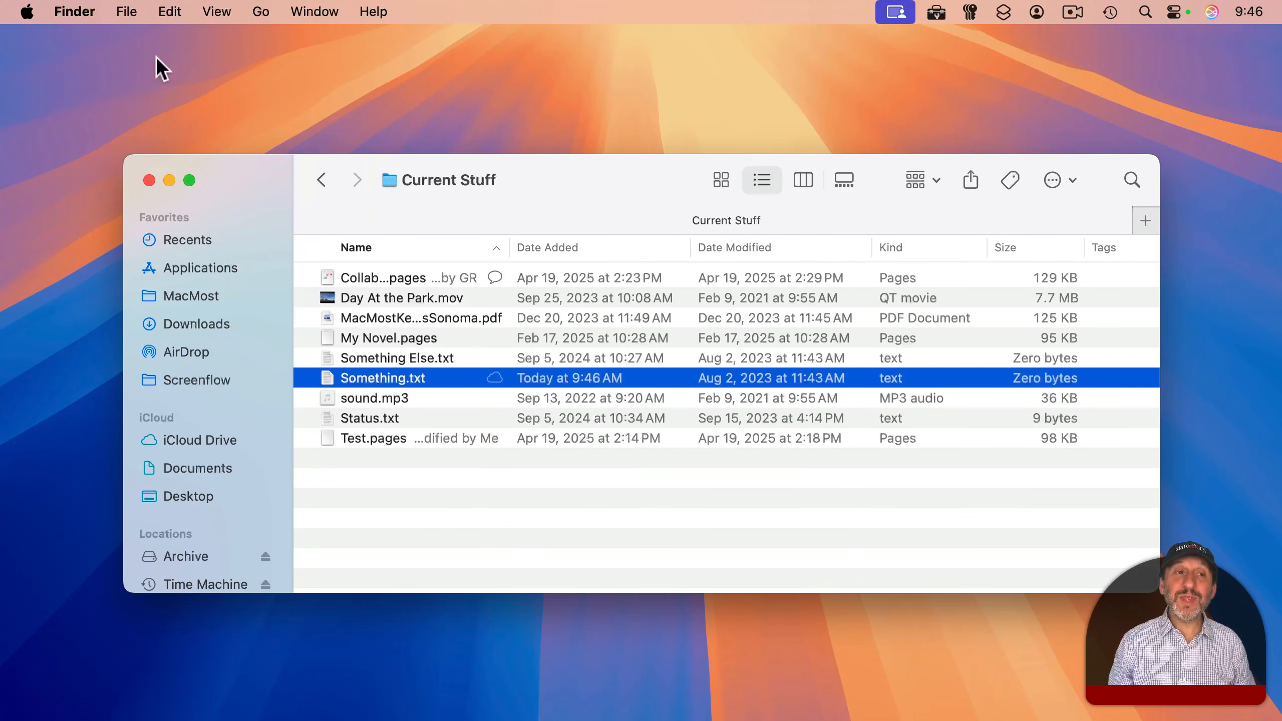
Move Something.txt to the Trash, then close the Trash window
{"action": "left_click", "coordinate": [126, 11]}
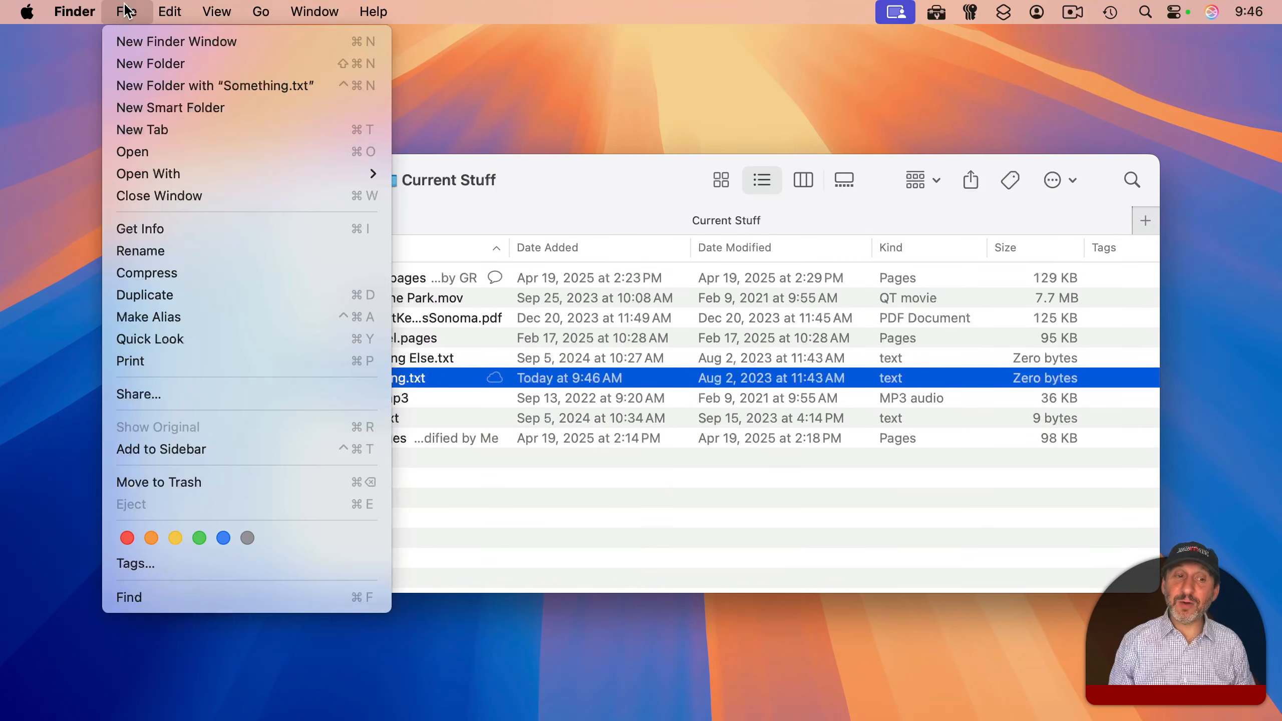
{"action": "mouse_move", "coordinate": [159, 482]}
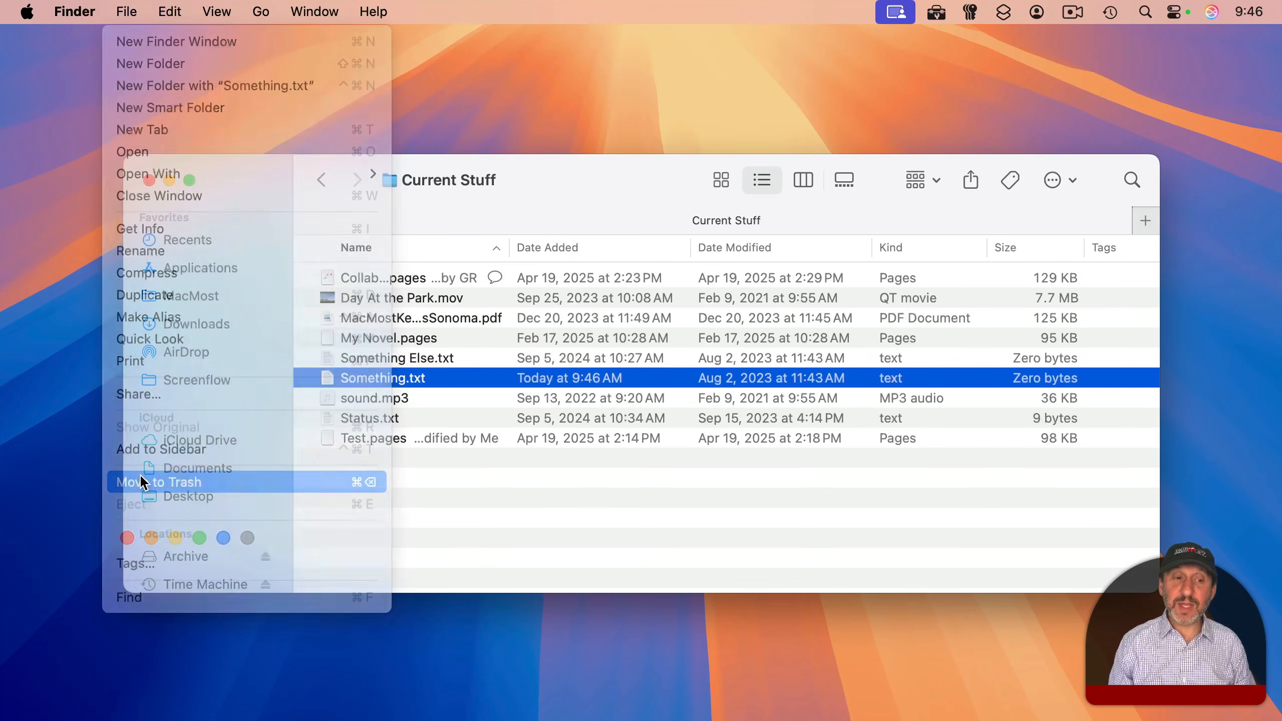
{"action": "left_click", "coordinate": [155, 482]}
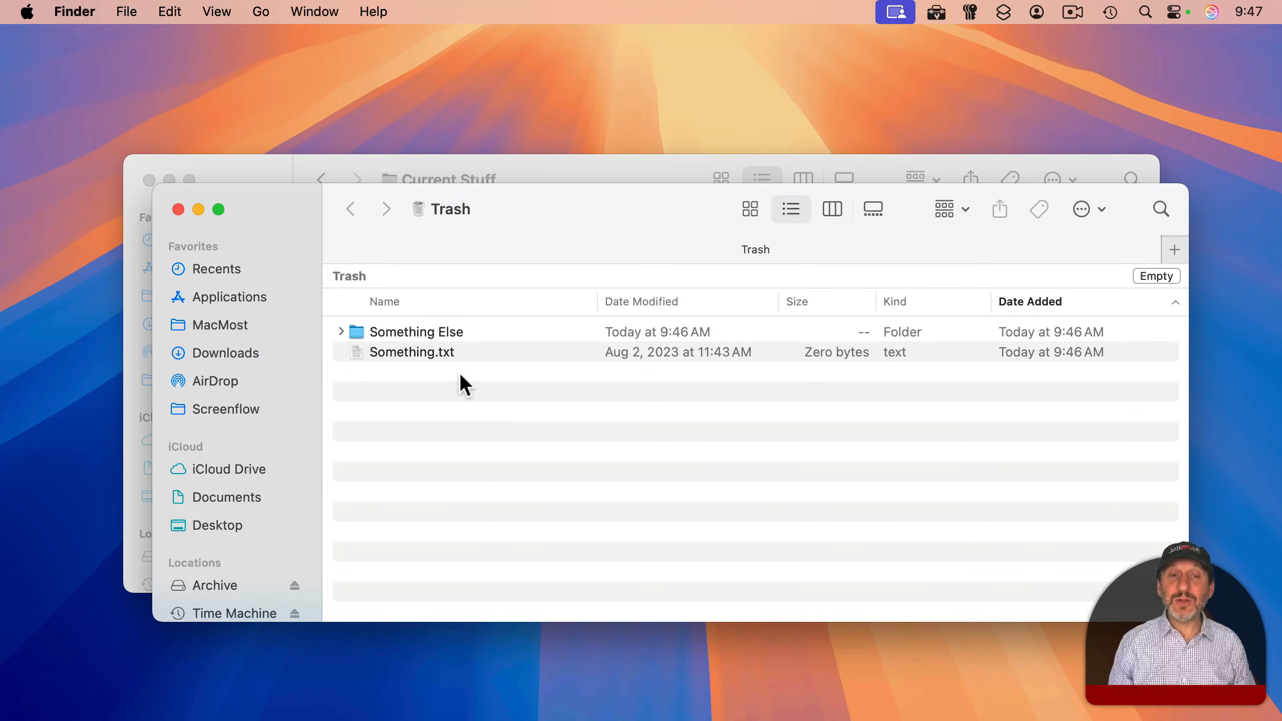
{"action": "mouse_move", "coordinate": [467, 251]}
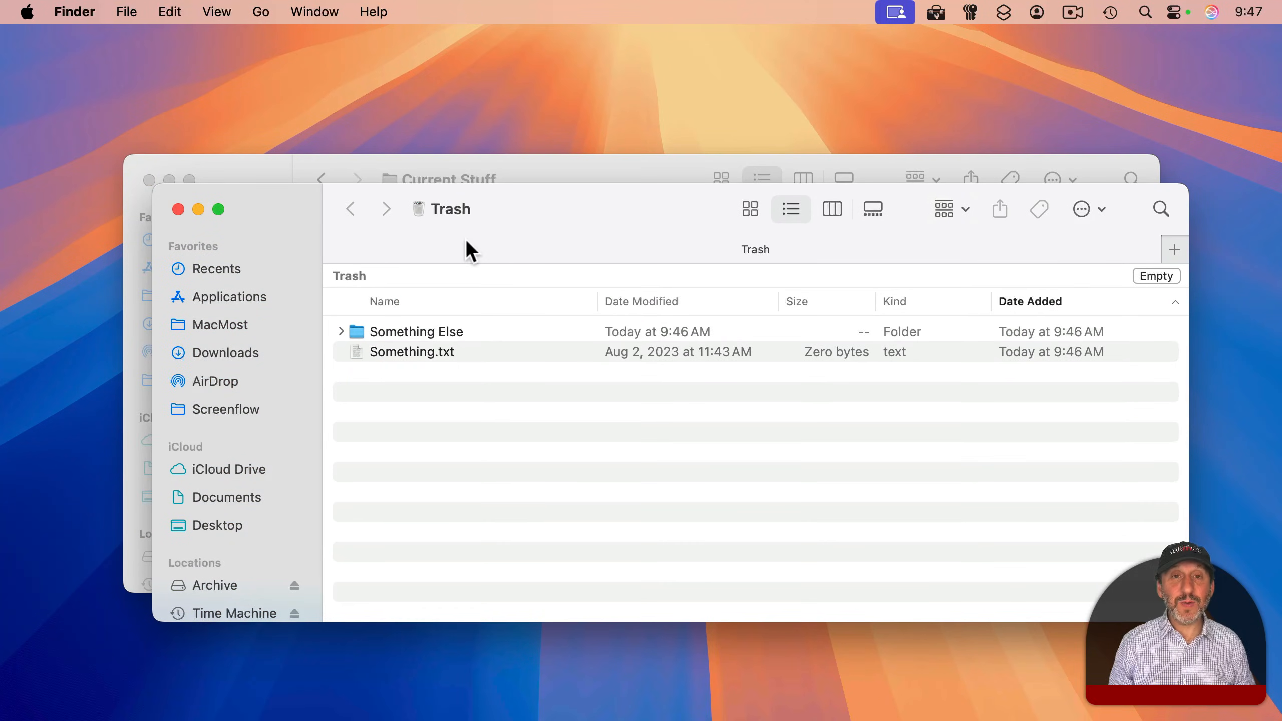
{"action": "mouse_move", "coordinate": [64, 14]}
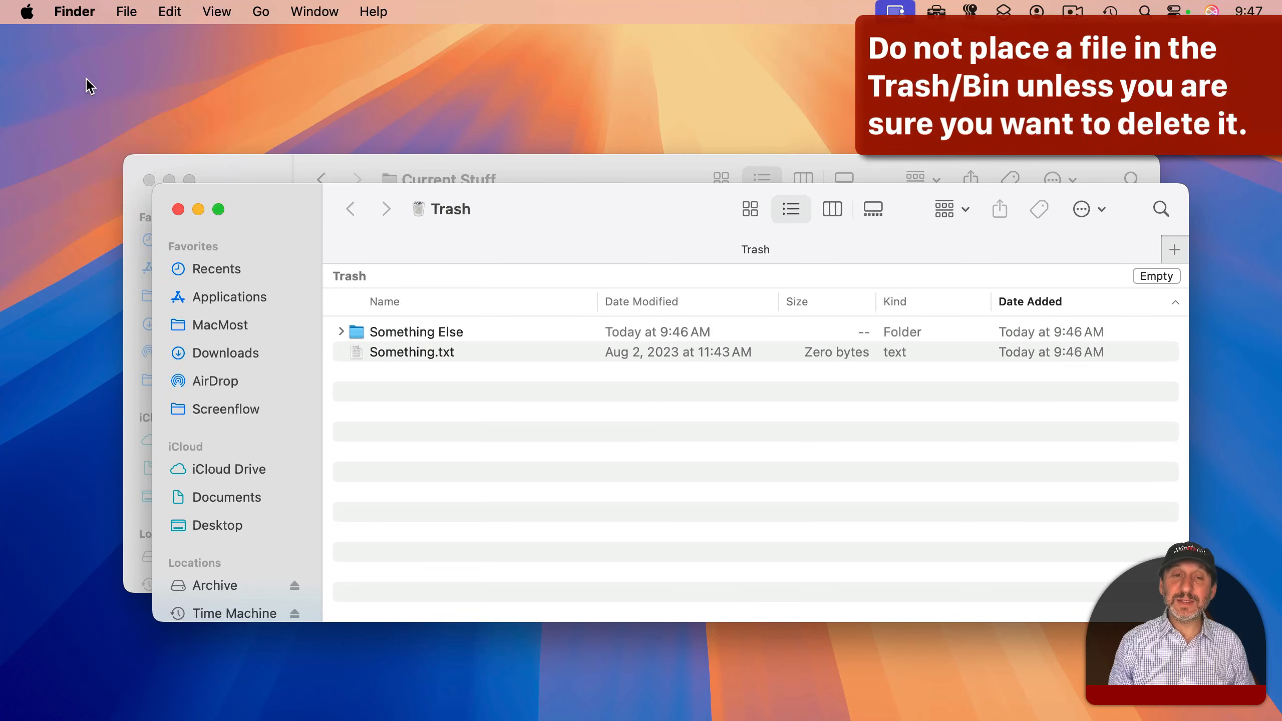
{"action": "left_click", "coordinate": [272, 69]}
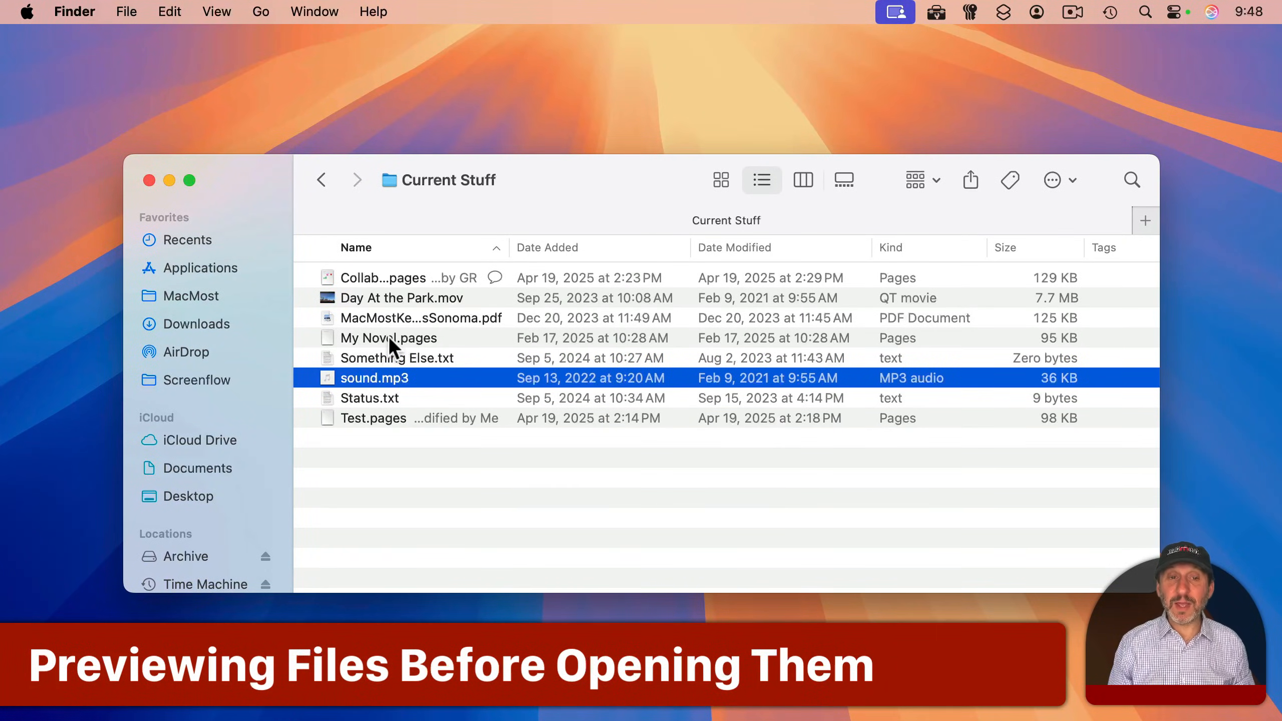
Quick Look My Novel.pages, close the preview, then select Day At the Park.mov
{"action": "left_click", "coordinate": [389, 338]}
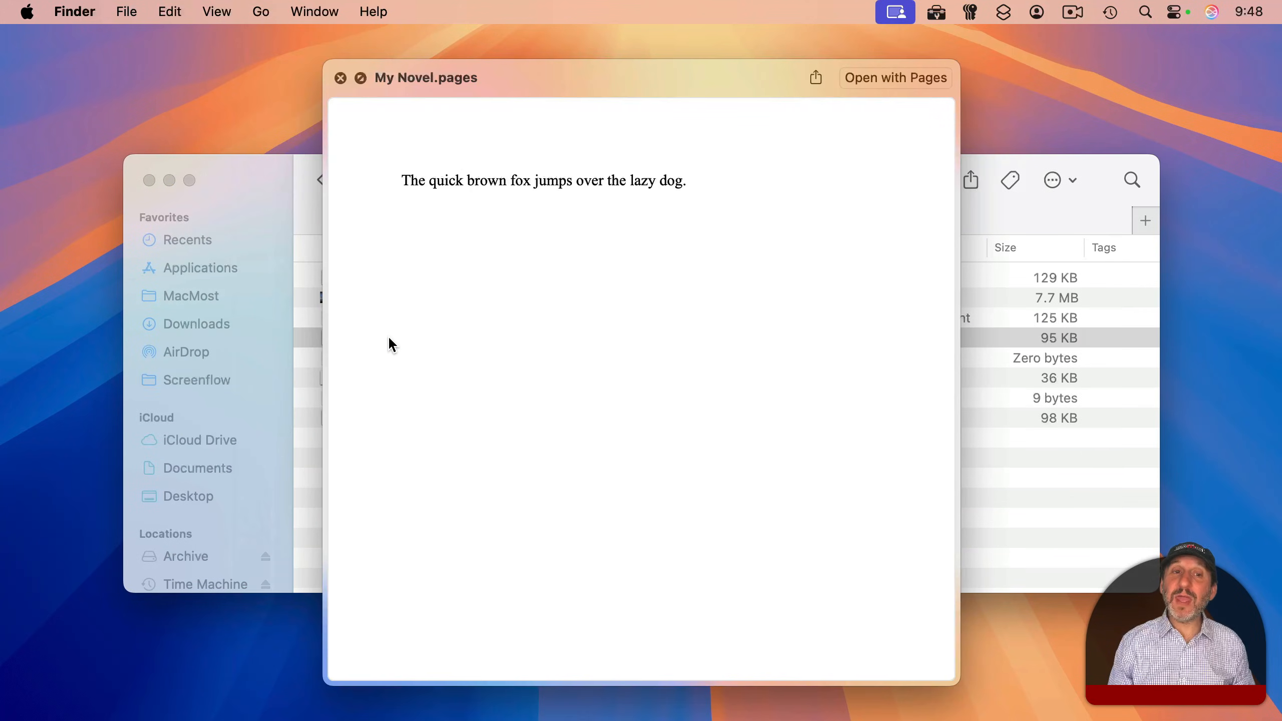
{"action": "mouse_move", "coordinate": [531, 292]}
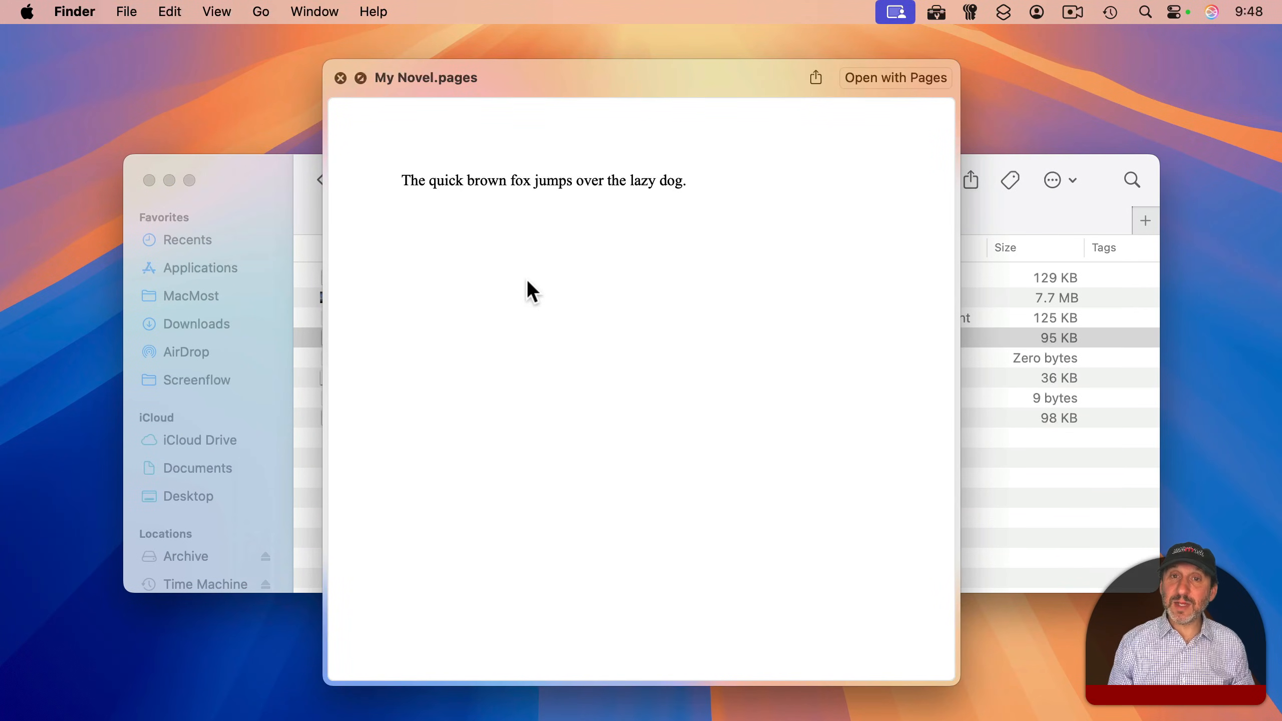
{"action": "left_click", "coordinate": [216, 11]}
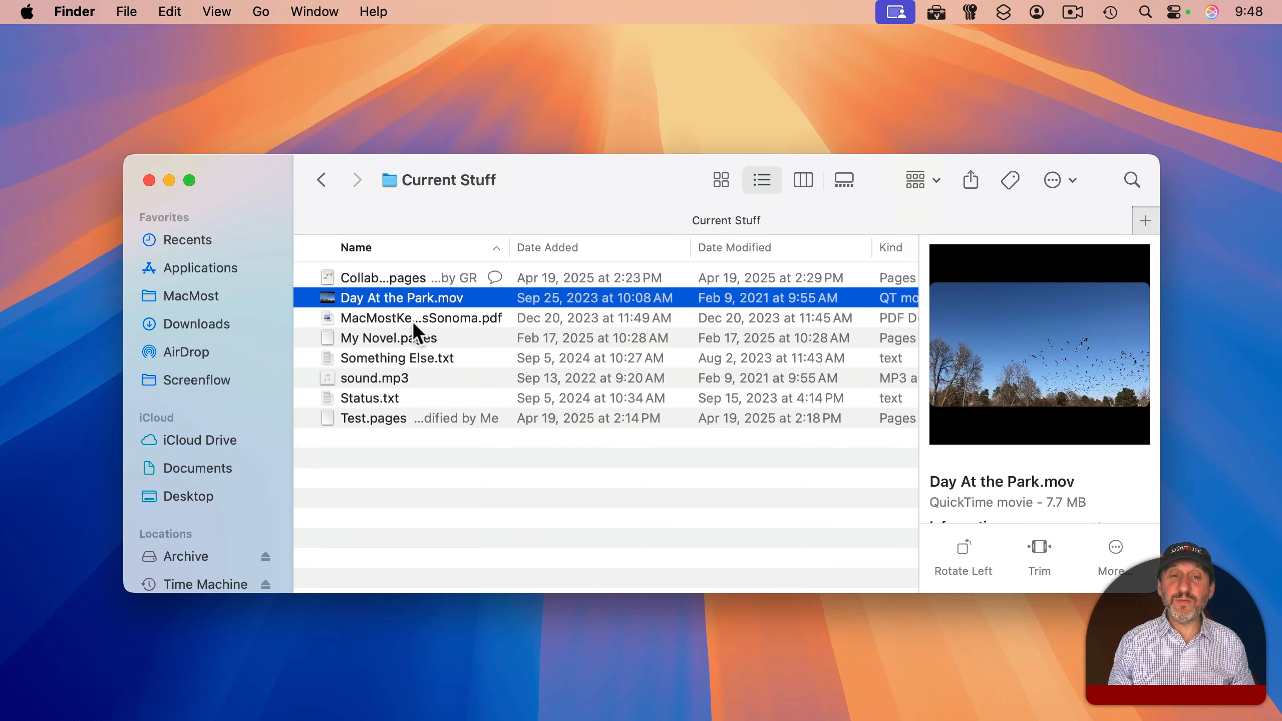
{"action": "left_click", "coordinate": [397, 358]}
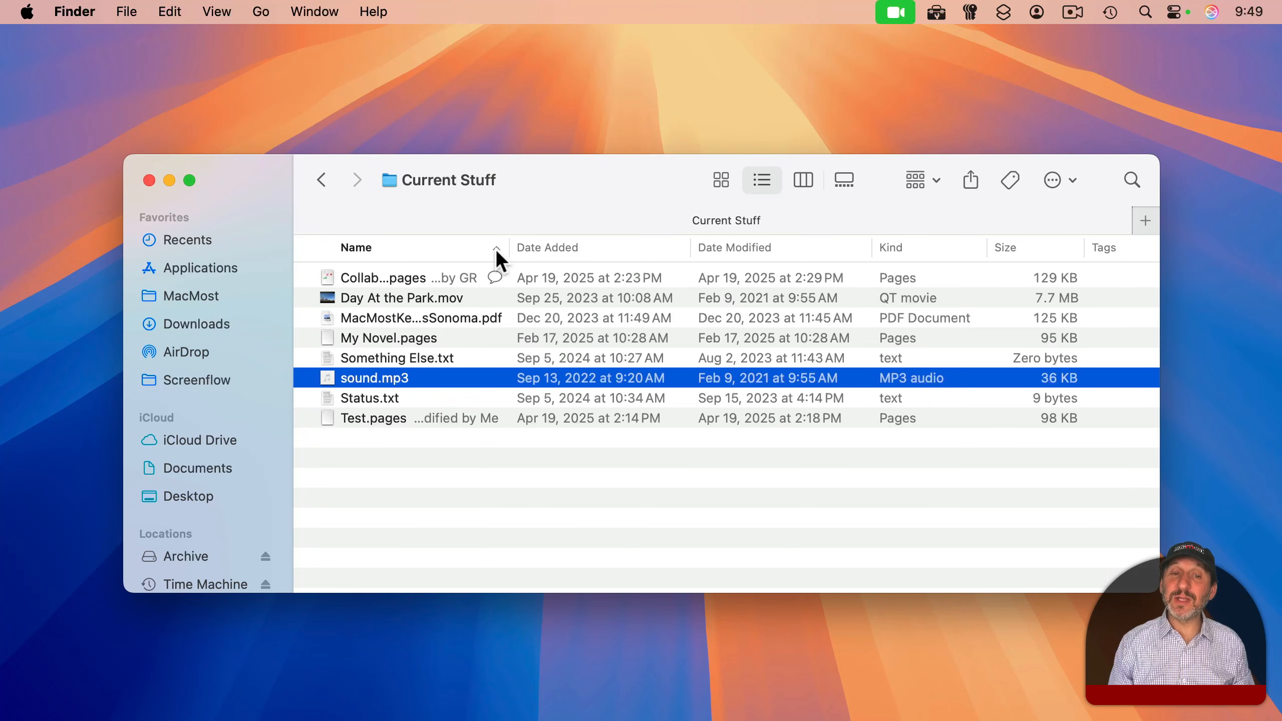
Sort Current Stuff by Name and toggle the sort direction
{"action": "left_click", "coordinate": [497, 248]}
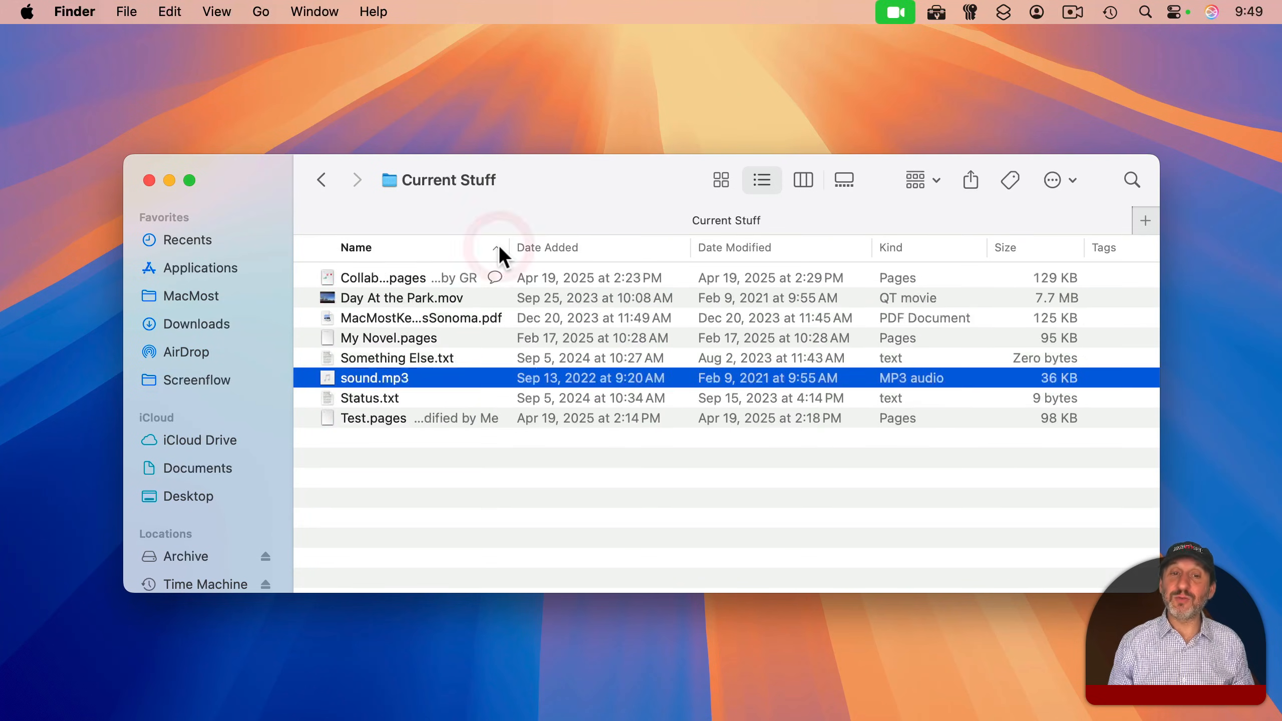
{"action": "left_click", "coordinate": [198, 467]}
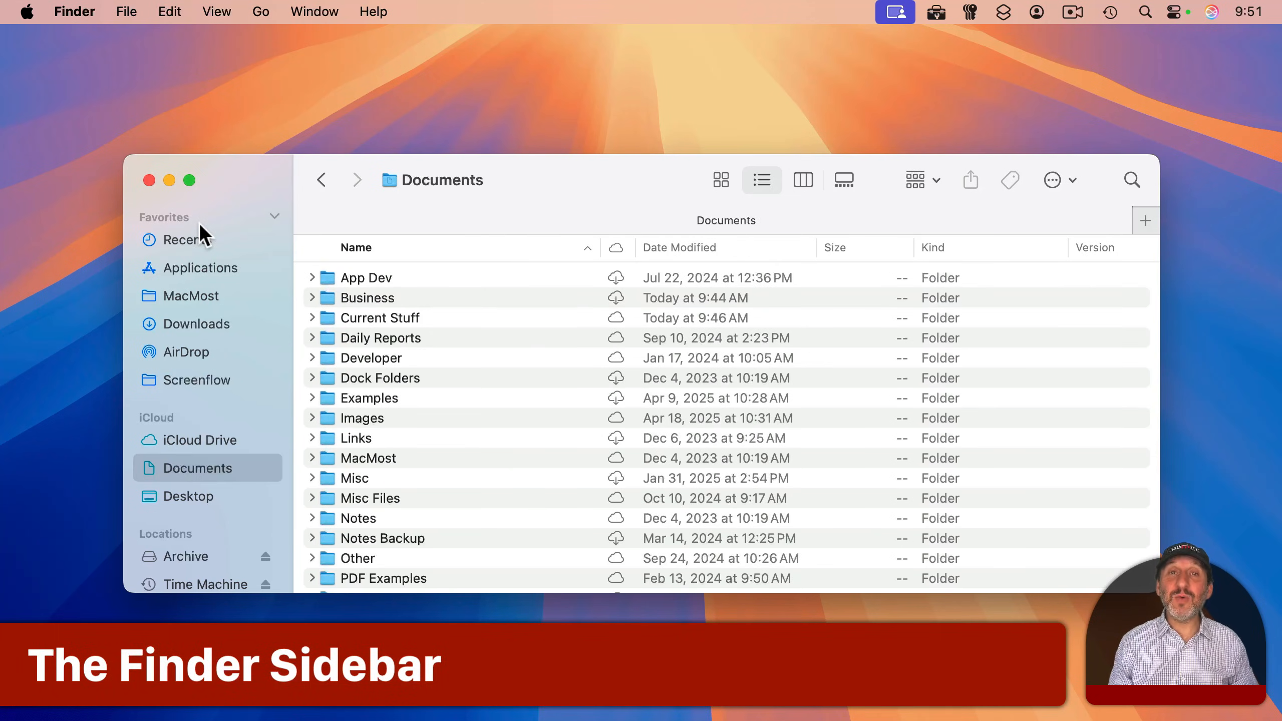
Add Current Stuff to sidebar Favorites via Finder Settings, open it, then return to Documents
{"action": "left_click", "coordinate": [73, 12]}
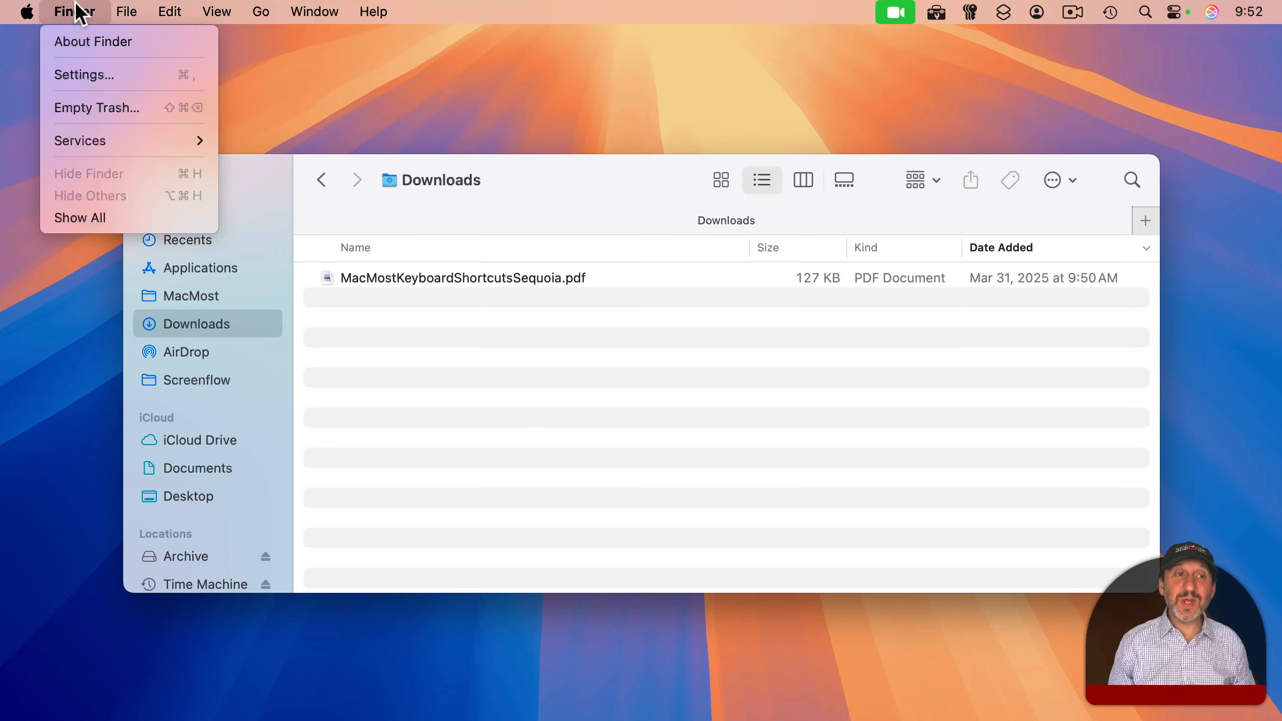
{"action": "left_click", "coordinate": [81, 75]}
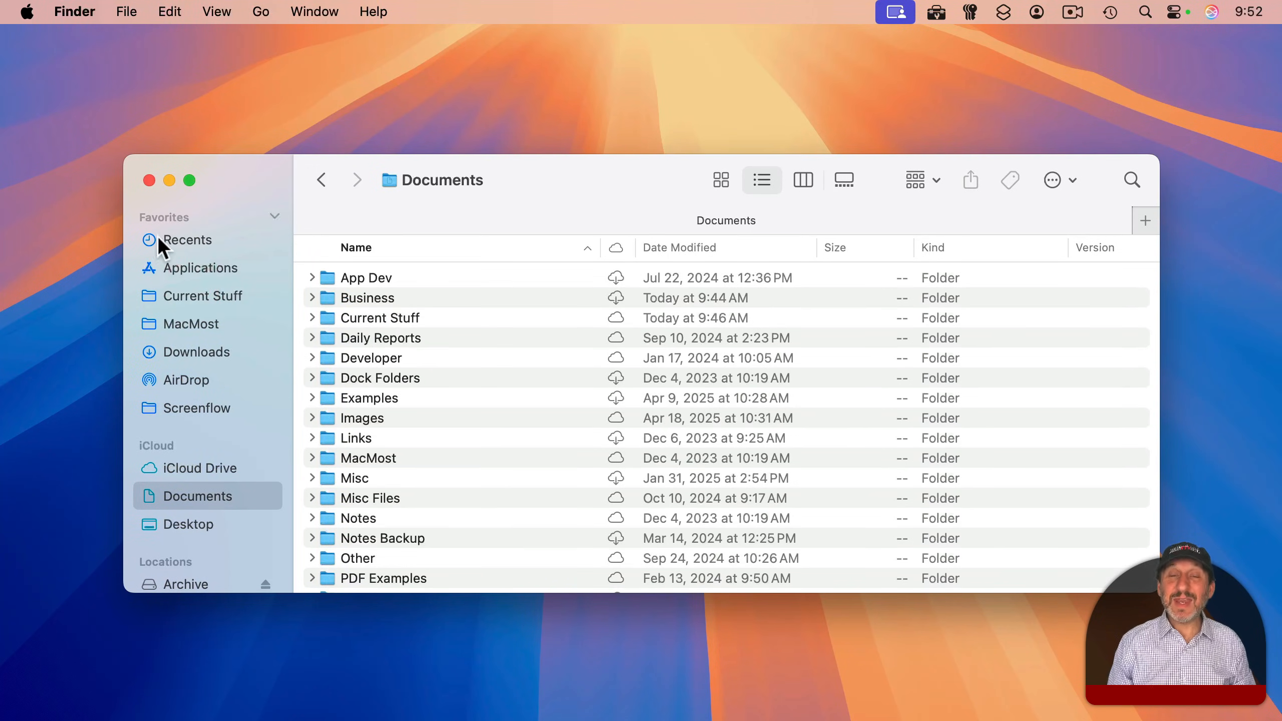
{"action": "mouse_move", "coordinate": [192, 304]}
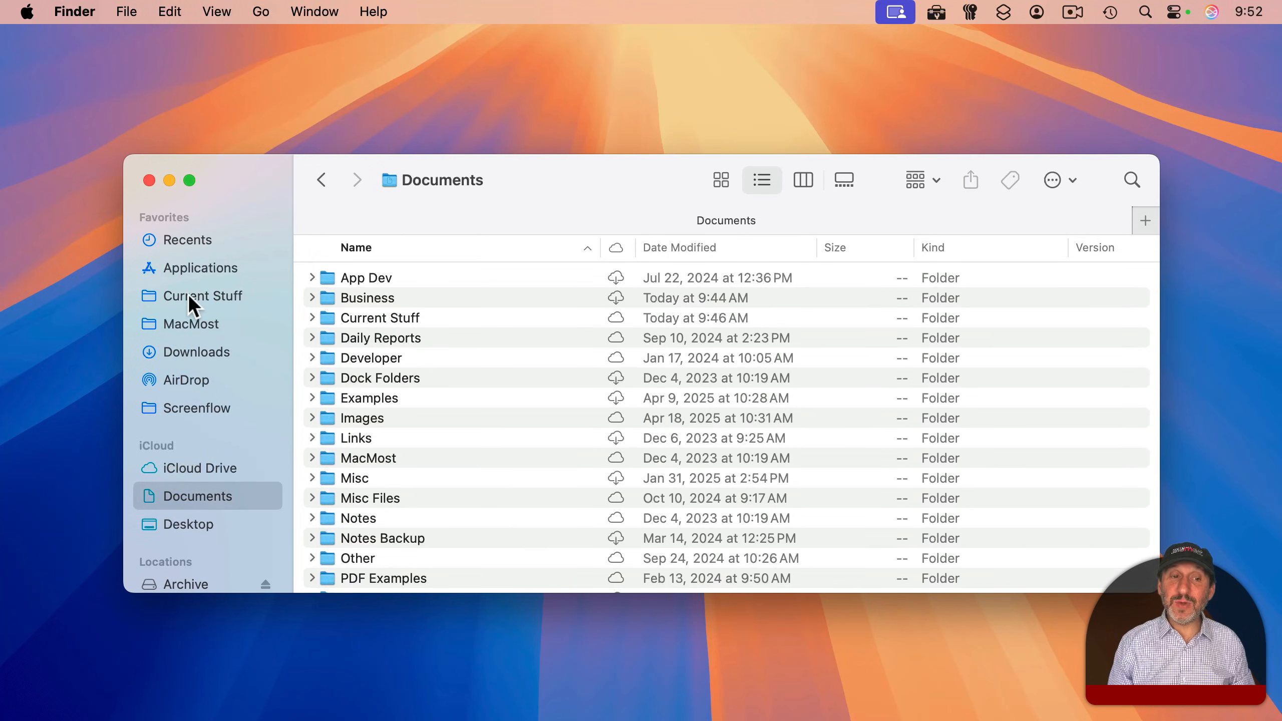
{"action": "left_click", "coordinate": [201, 295]}
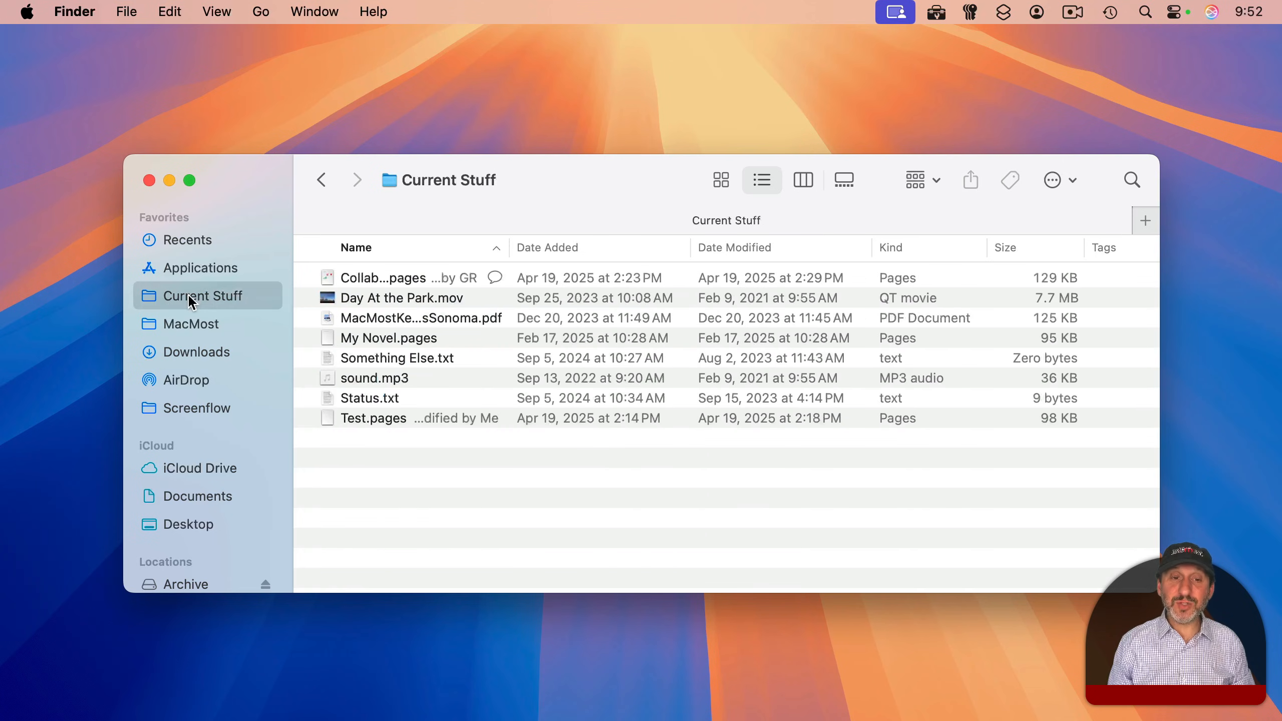
{"action": "left_click", "coordinate": [197, 496]}
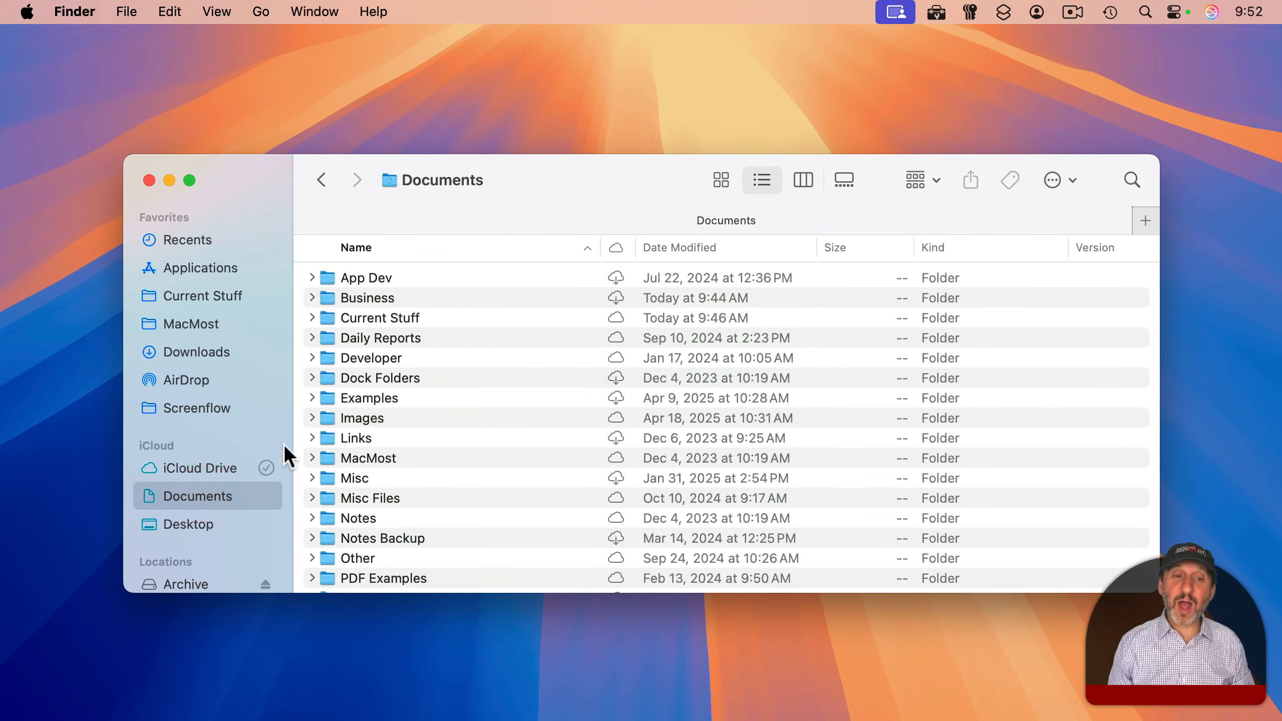
{"action": "left_click", "coordinate": [313, 399]}
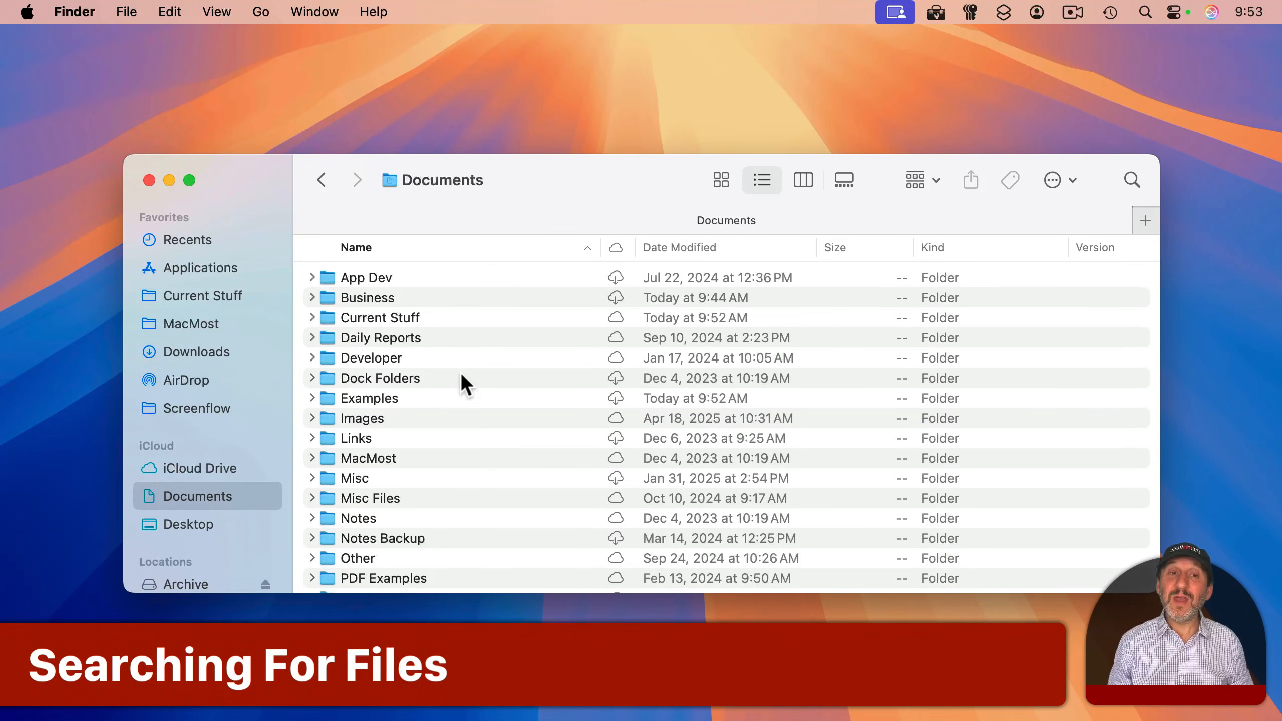
{"action": "mouse_move", "coordinate": [524, 190]}
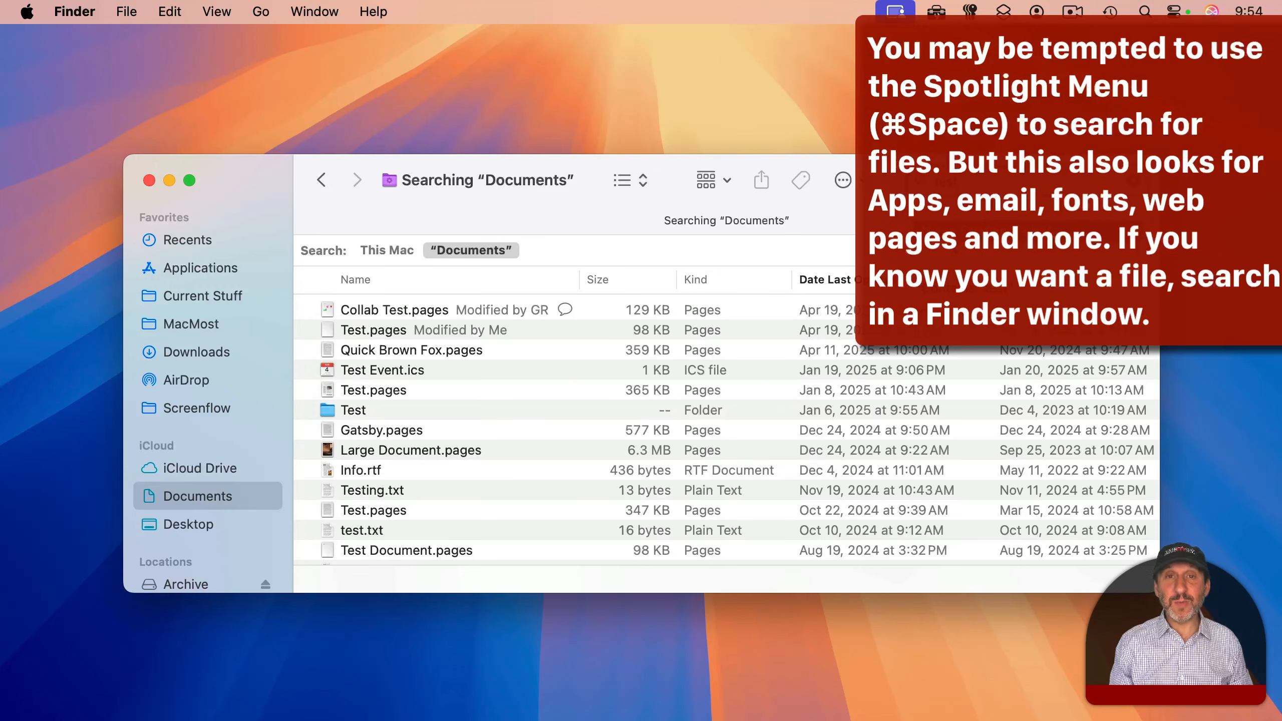
Search Documents for "test" to list files like Collab Test.pages and test.txt
{"action": "type", "text": "test"}
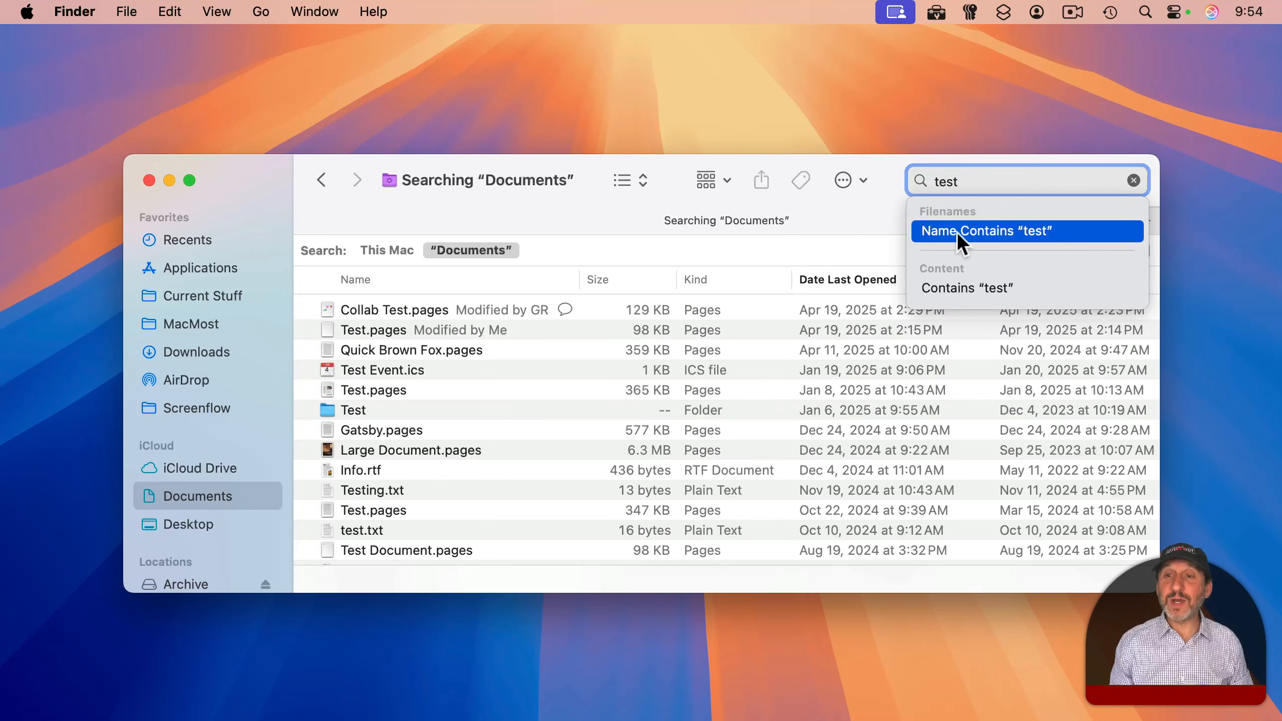
{"action": "mouse_move", "coordinate": [967, 288]}
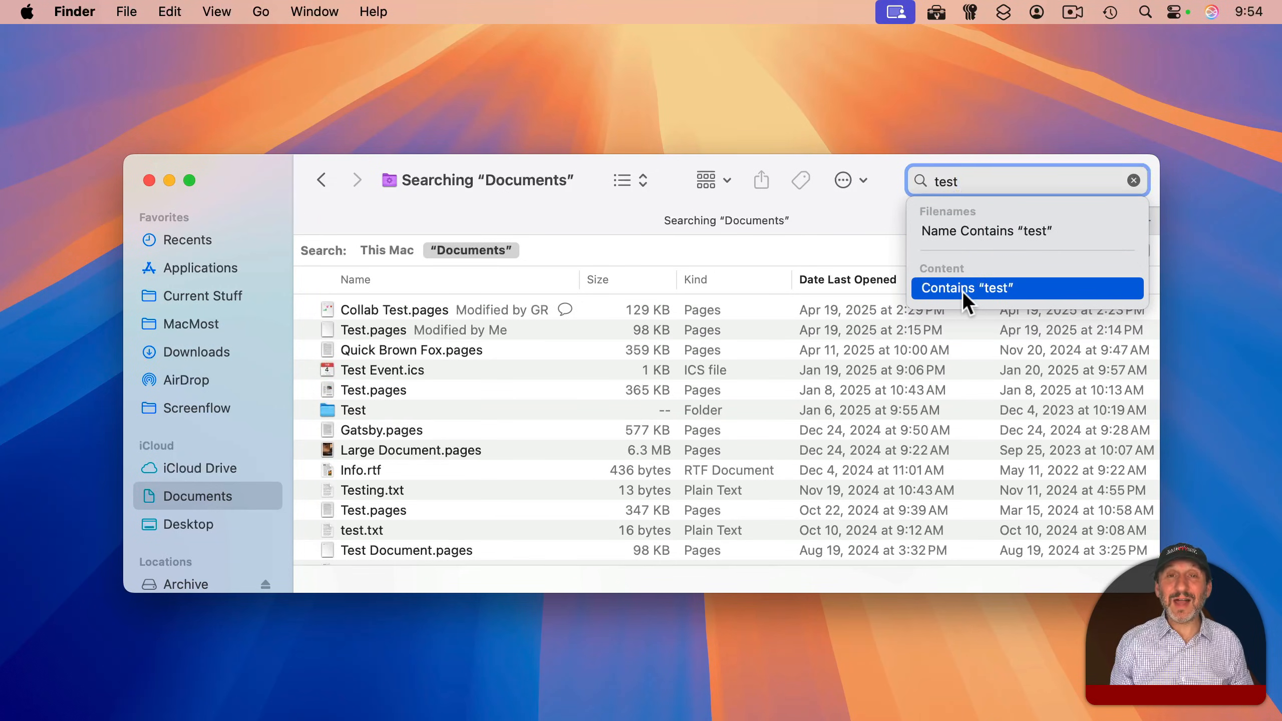